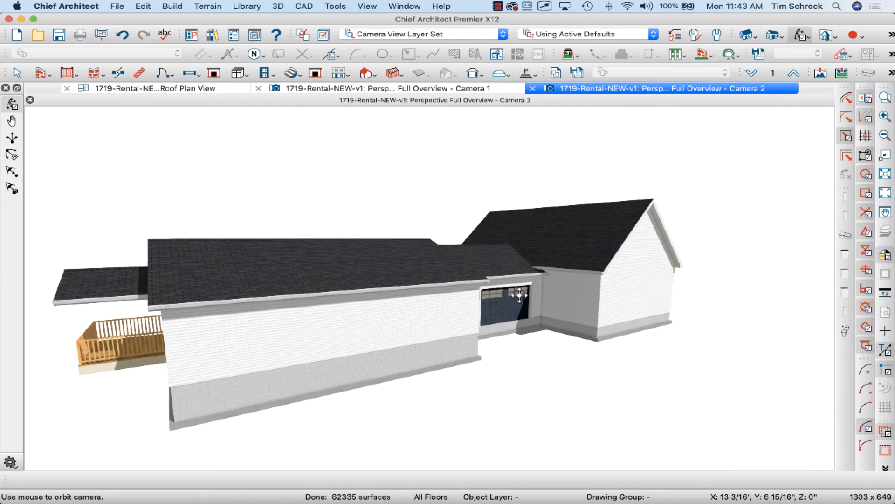
Orbit the Camera 2 view around the roofed house, ending overhead to inspect the roof planes.
{"action": "left_click_drag", "start_coordinate": [516, 293], "coordinate": [427, 301]}
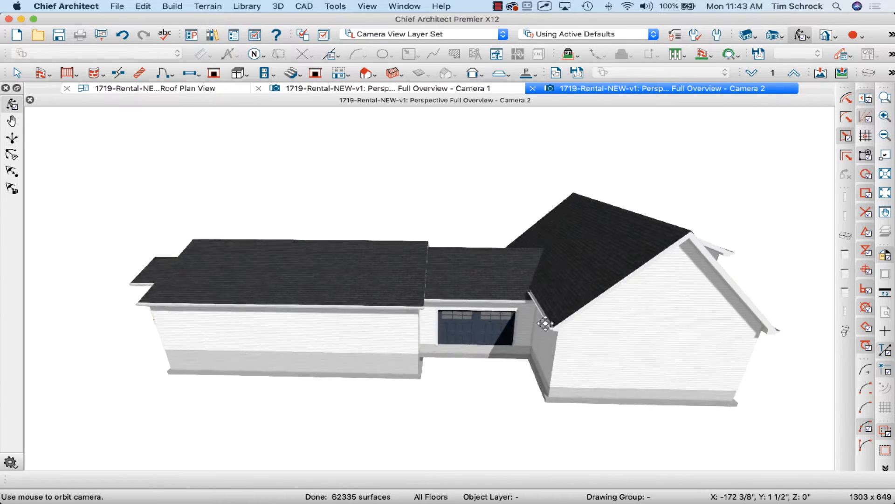
{"action": "left_click_drag", "start_coordinate": [548, 322], "coordinate": [465, 262]}
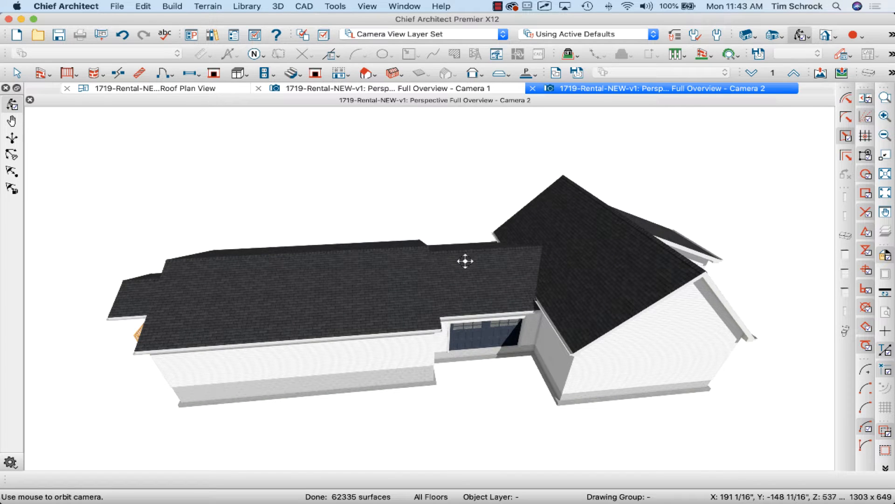
{"action": "left_click_drag", "start_coordinate": [464, 261], "coordinate": [528, 284]}
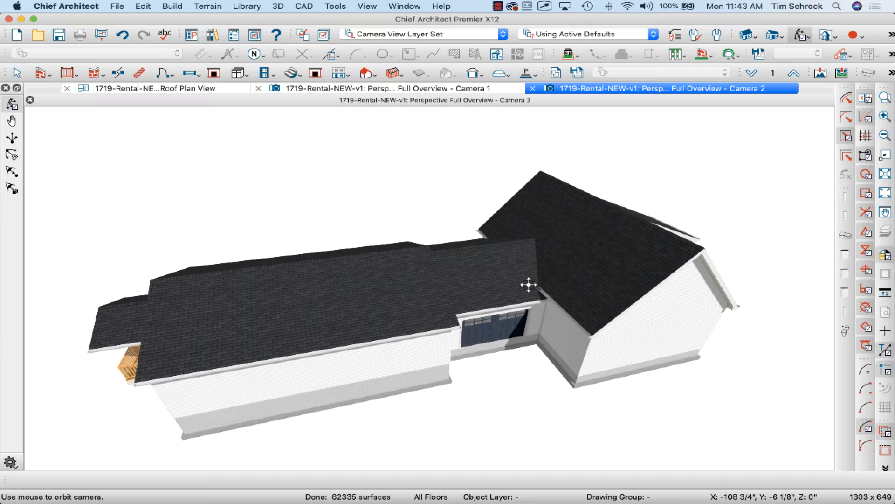
{"action": "left_click_drag", "start_coordinate": [529, 284], "coordinate": [529, 265]}
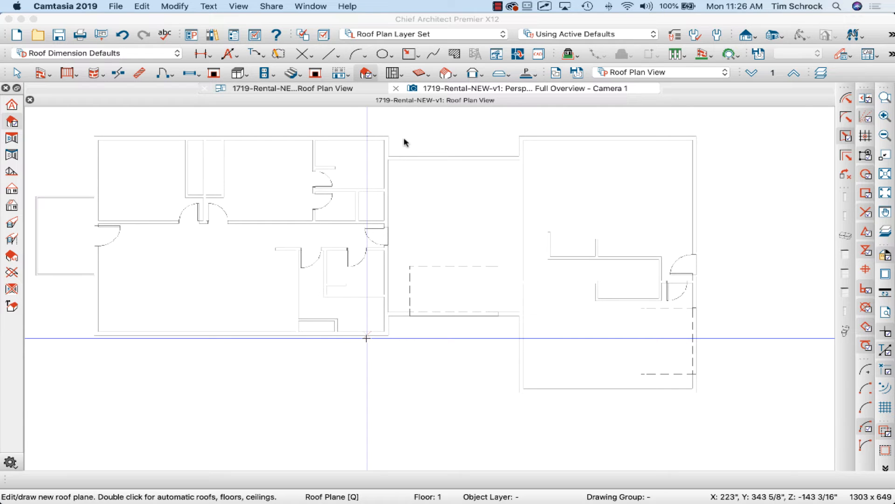
Show the roofless house in 3D overview and orbit past the garage side to the rear deck.
{"action": "left_click", "coordinate": [301, 89]}
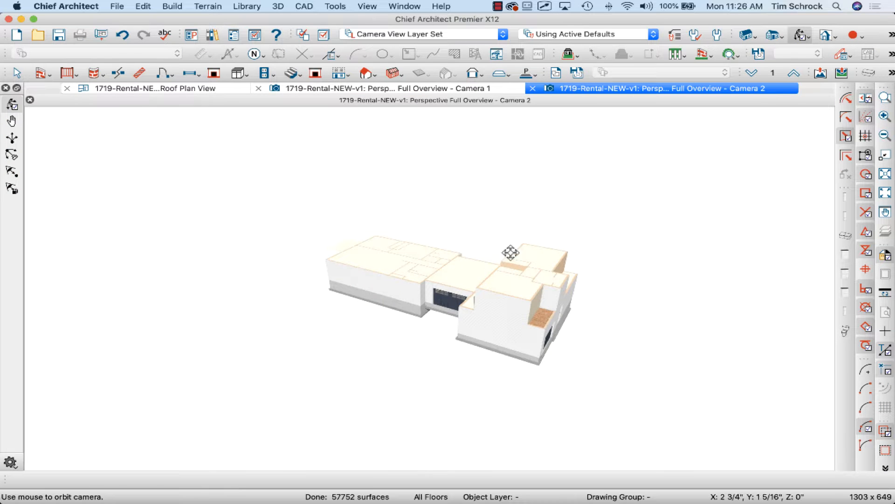
{"action": "left_click_drag", "start_coordinate": [510, 253], "coordinate": [454, 265]}
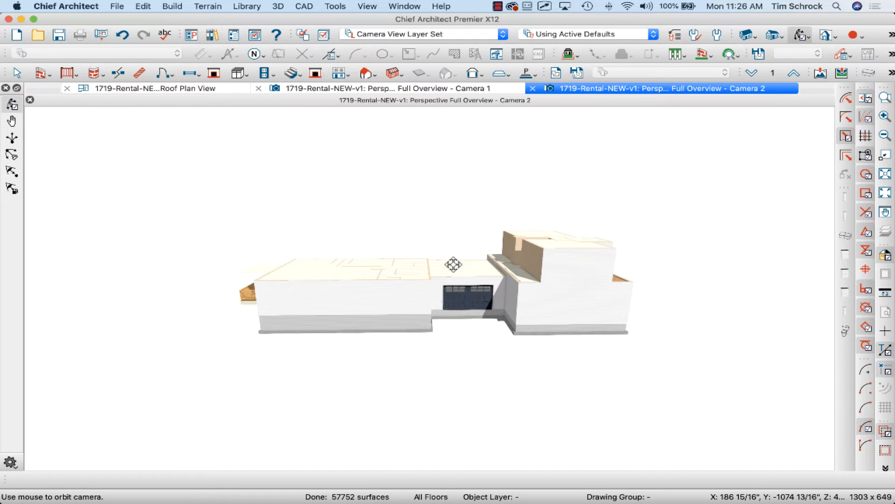
{"action": "left_click_drag", "start_coordinate": [454, 265], "coordinate": [521, 284]}
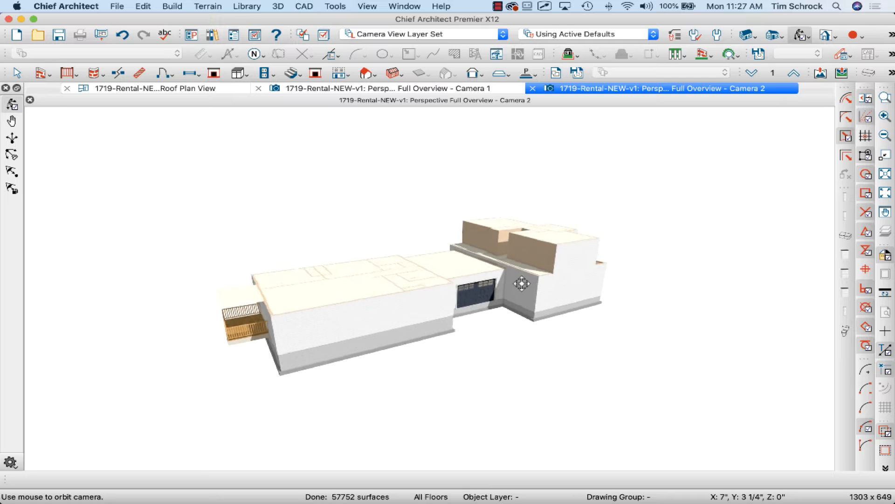
{"action": "left_click_drag", "start_coordinate": [520, 284], "coordinate": [592, 272]}
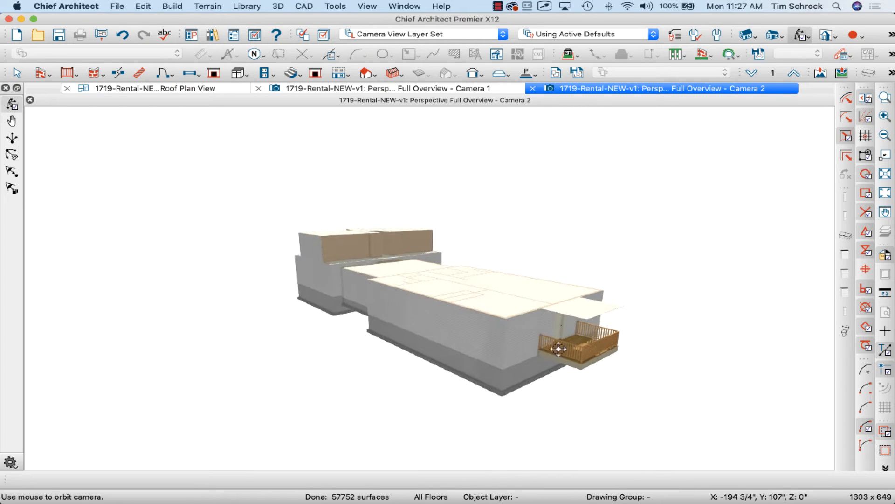
Orbit along the second-floor unit's walls to view the house from the deck end.
{"action": "left_click", "coordinate": [17, 72]}
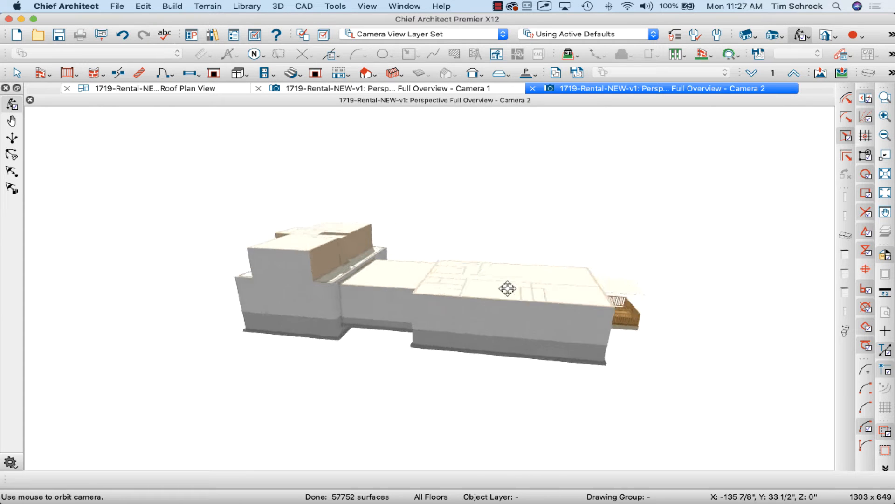
{"action": "left_click_drag", "start_coordinate": [506, 288], "coordinate": [357, 275]}
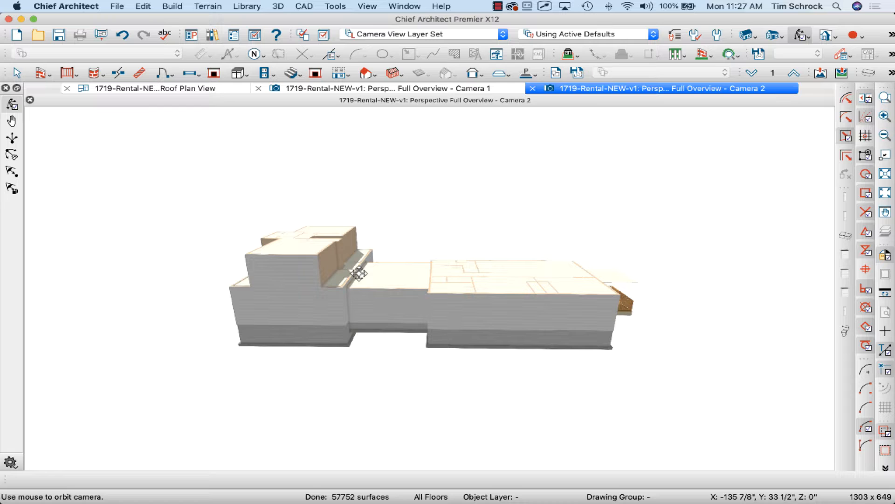
{"action": "left_click_drag", "start_coordinate": [354, 277], "coordinate": [491, 303]}
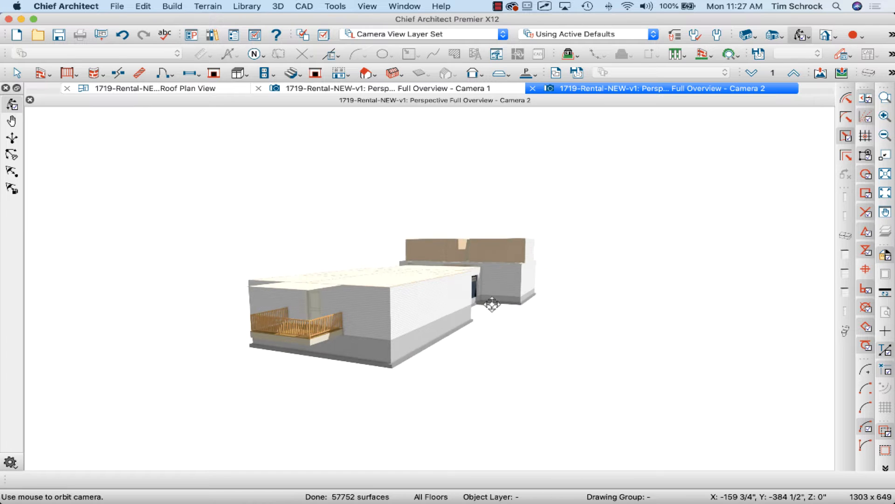
{"action": "left_click_drag", "start_coordinate": [493, 304], "coordinate": [513, 306]}
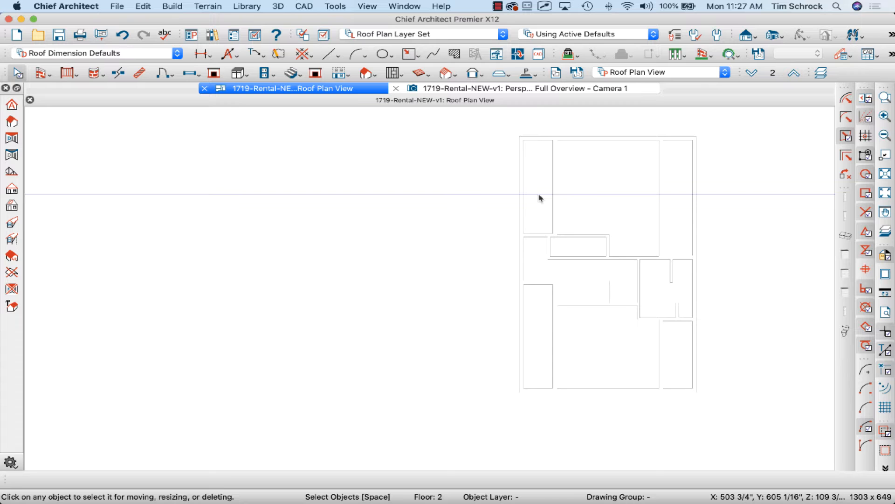
Select the narrow second-floor room and choose Cross Section/Elevation from the camera flyout.
{"action": "left_click", "coordinate": [537, 337]}
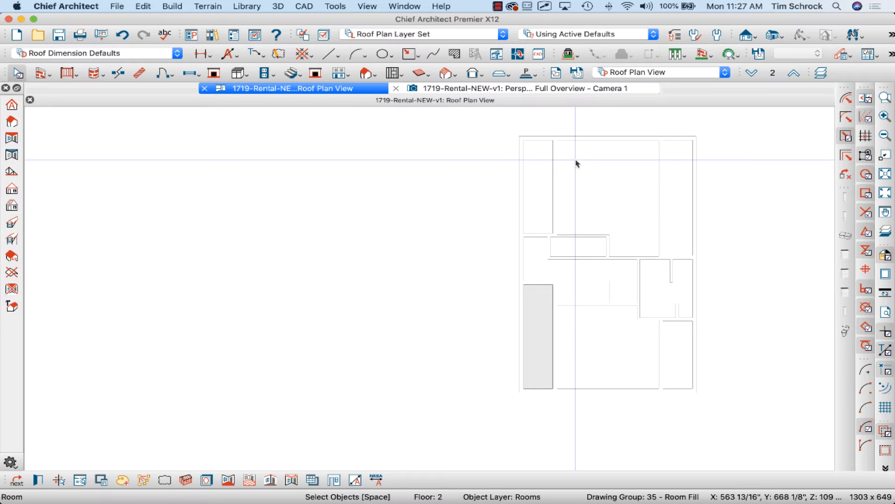
{"action": "left_click", "coordinate": [745, 35]}
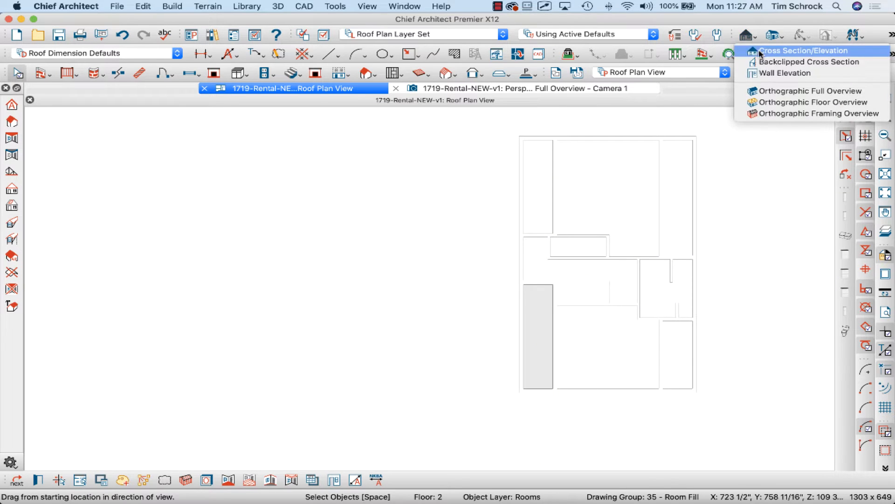
{"action": "left_click", "coordinate": [801, 50]}
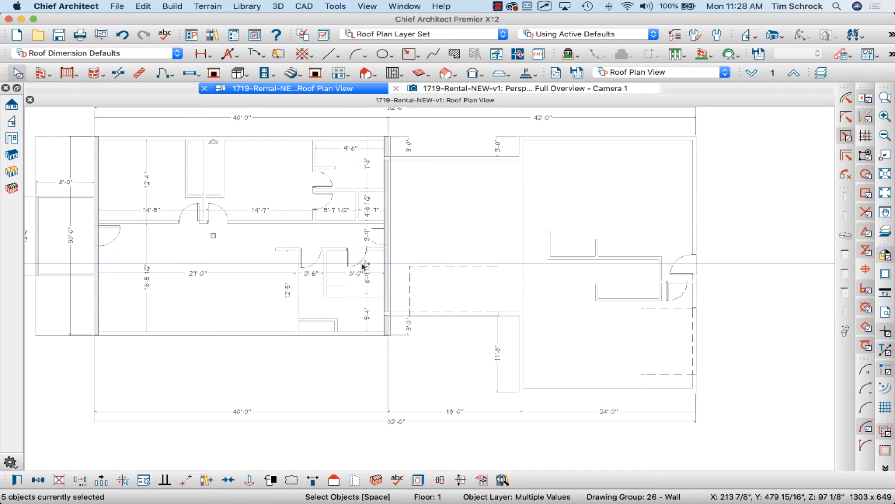
{"action": "mouse_move", "coordinate": [326, 222]}
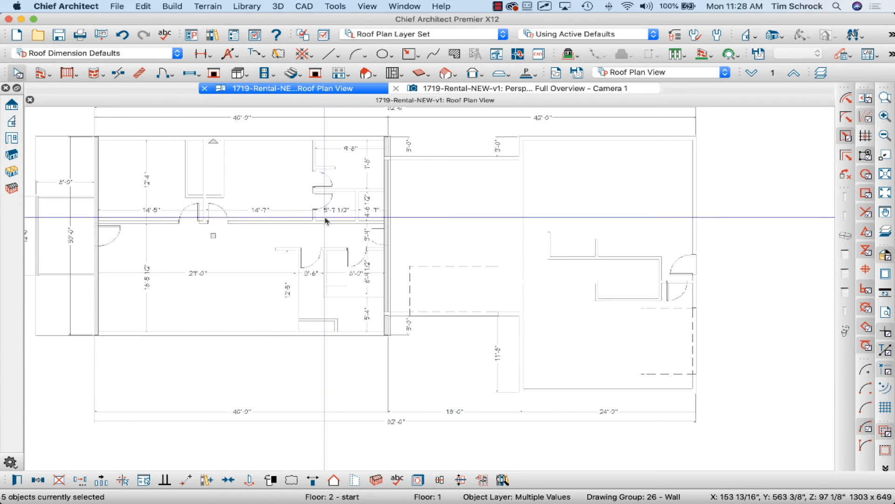
{"action": "mouse_move", "coordinate": [393, 149]}
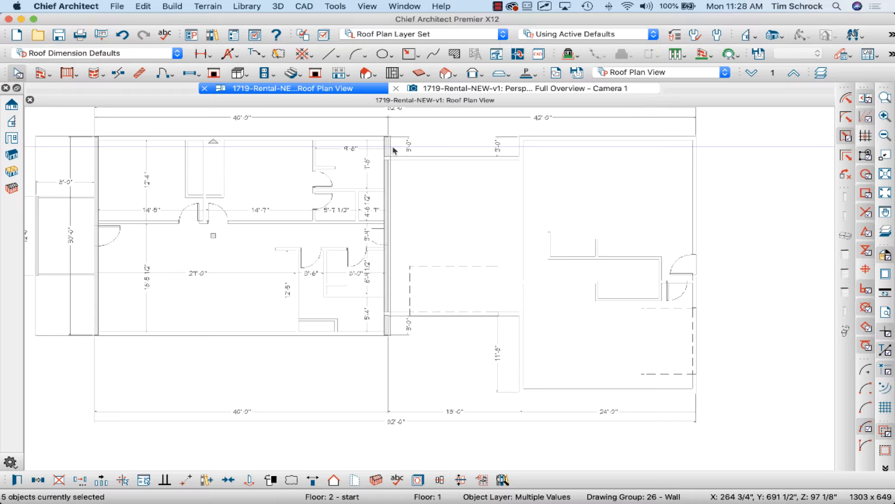
{"action": "mouse_move", "coordinate": [190, 182]}
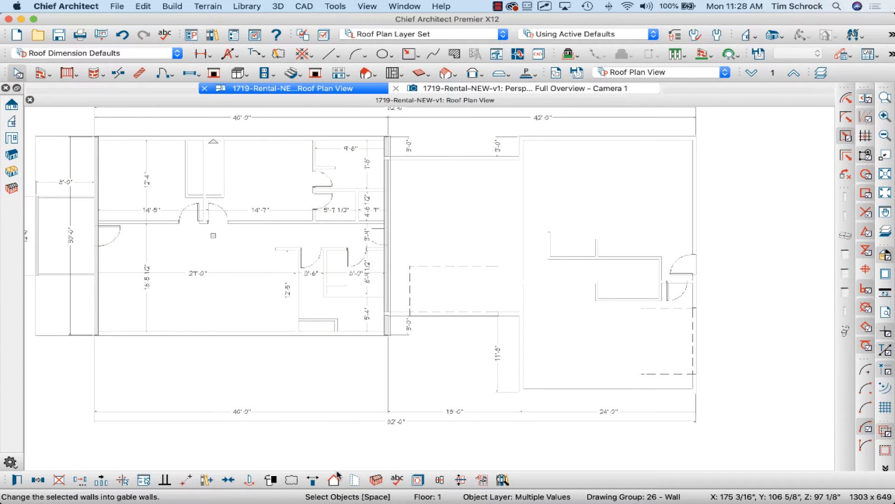
{"action": "mouse_move", "coordinate": [332, 479]}
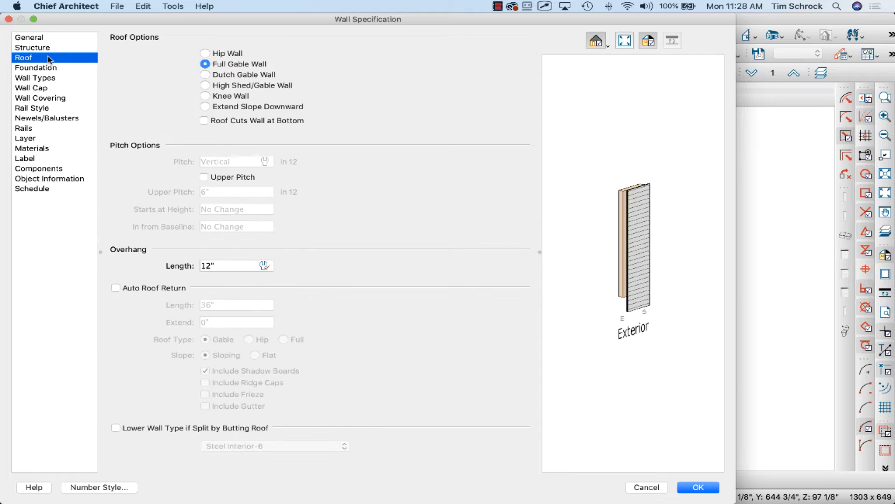
{"action": "mouse_move", "coordinate": [301, 33]}
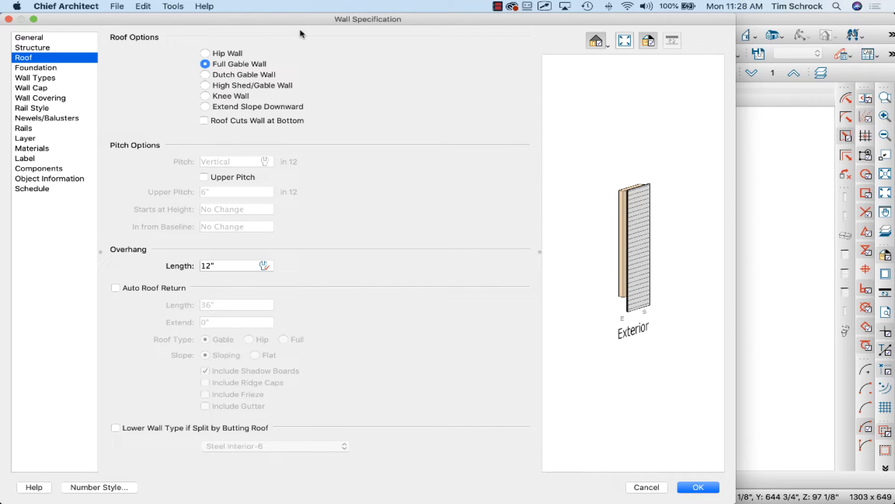
{"action": "mouse_move", "coordinate": [54, 62]}
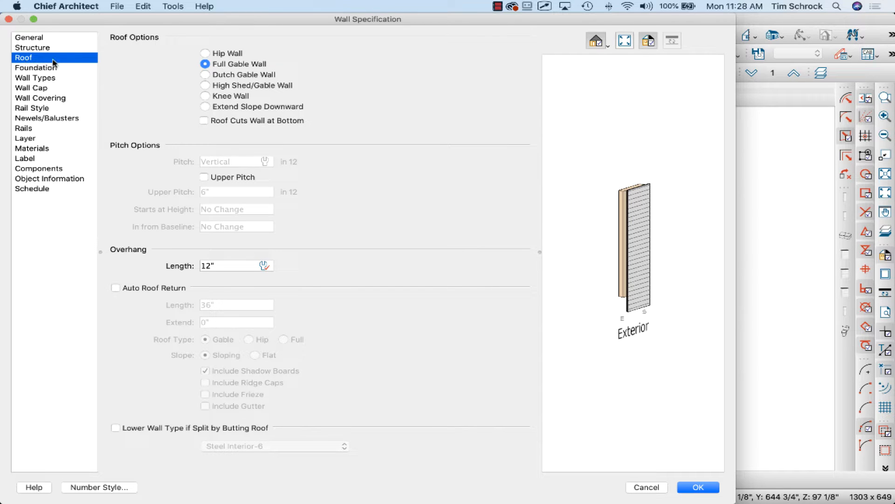
{"action": "mouse_move", "coordinate": [209, 65]}
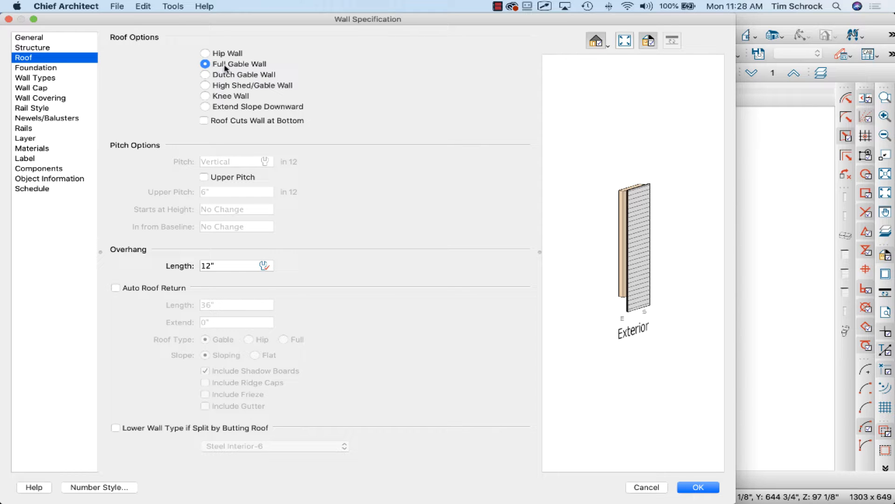
Try Hip Wall, revert the five walls to Full Gable Wall, and confirm.
{"action": "left_click", "coordinate": [204, 53]}
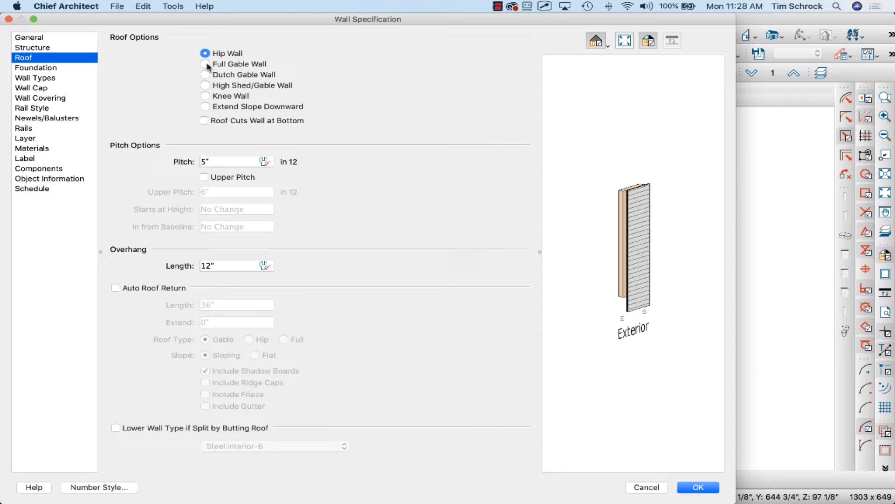
{"action": "left_click", "coordinate": [205, 64]}
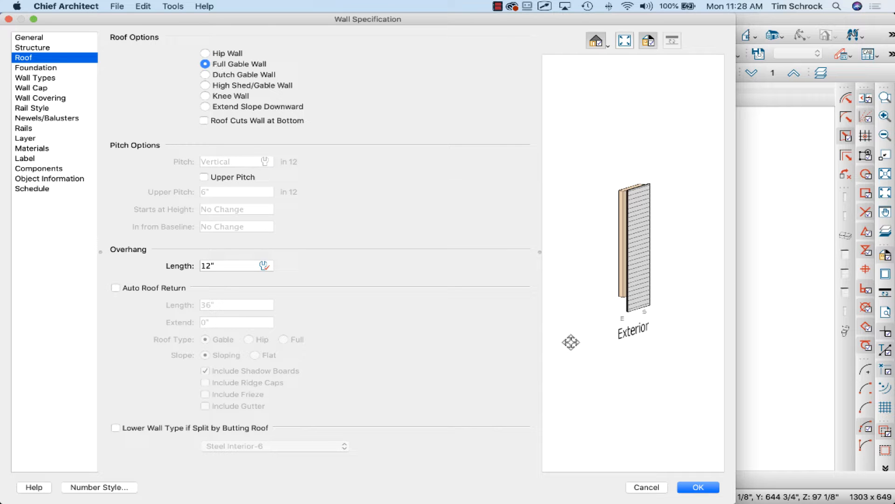
{"action": "left_click", "coordinate": [701, 487]}
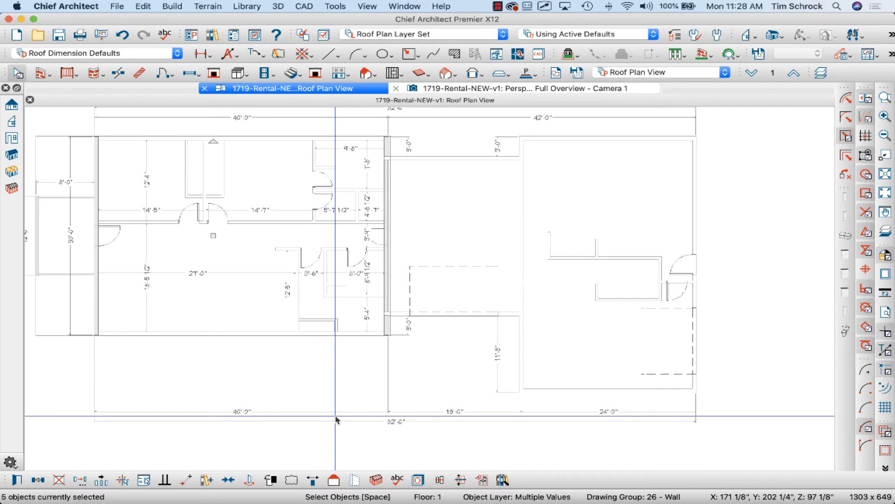
{"action": "mouse_move", "coordinate": [339, 429]}
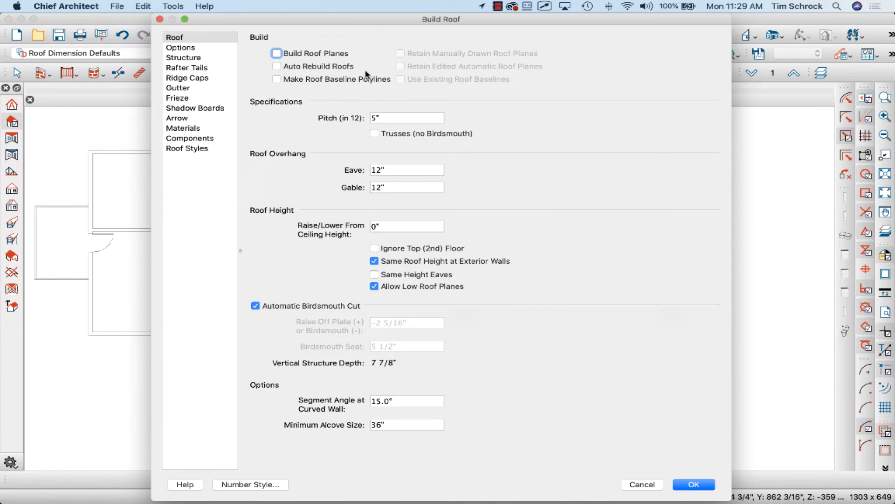
{"action": "mouse_move", "coordinate": [212, 49]}
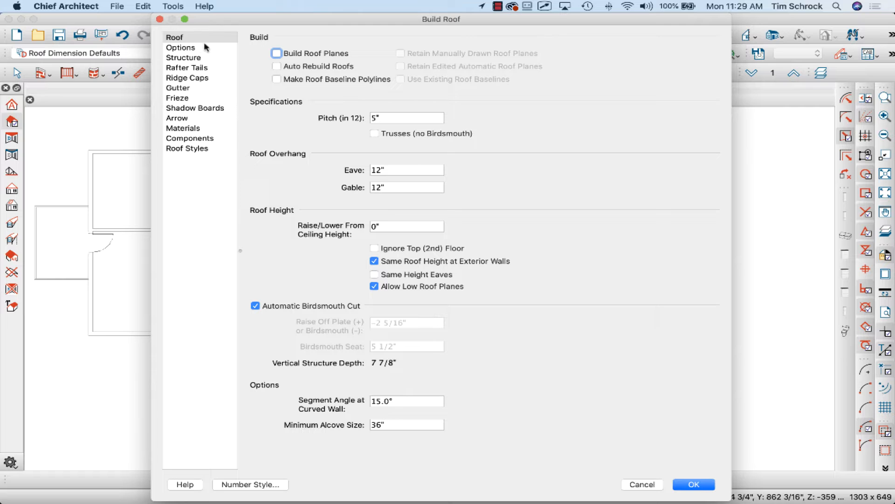
Review Structure and Options, then build automatic 5-in-12 roof planes with 12" overhangs.
{"action": "left_click", "coordinate": [183, 58]}
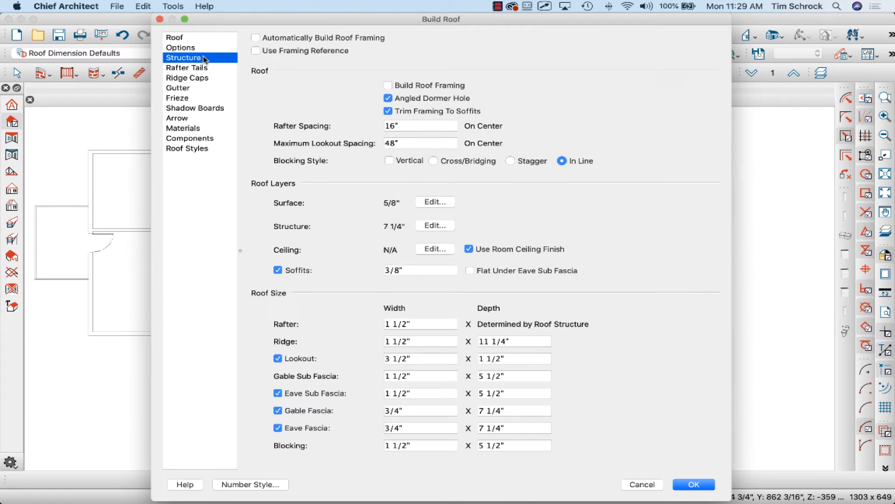
{"action": "mouse_move", "coordinate": [423, 241]}
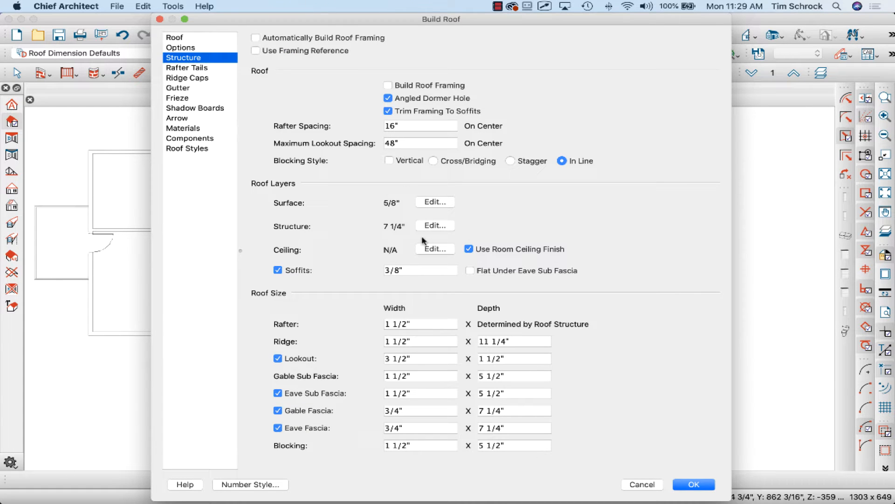
{"action": "mouse_move", "coordinate": [409, 126]}
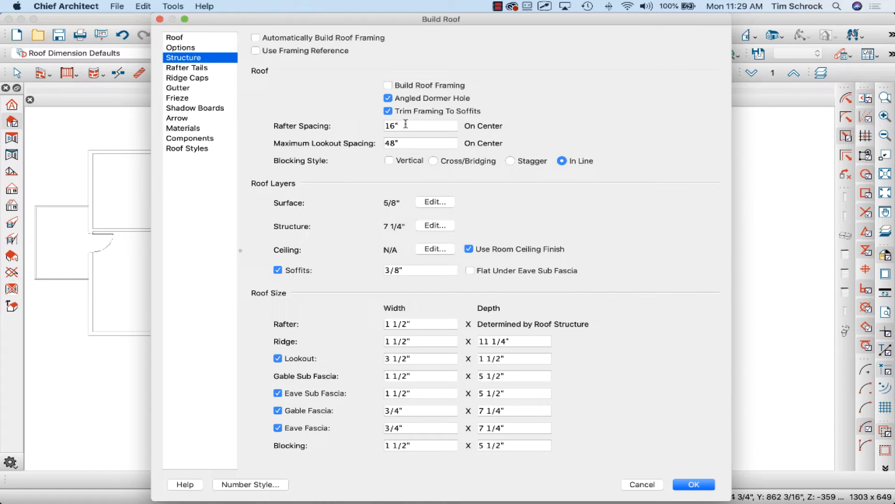
{"action": "left_click", "coordinate": [180, 47]}
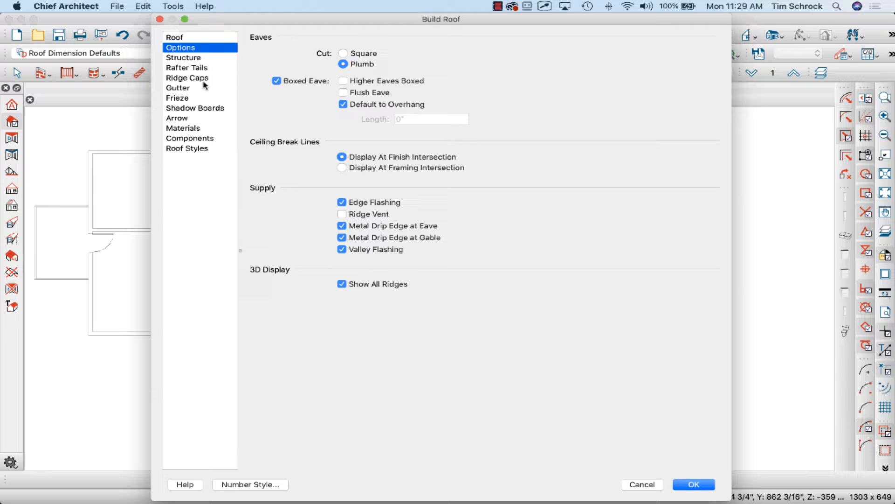
{"action": "left_click", "coordinate": [174, 37]}
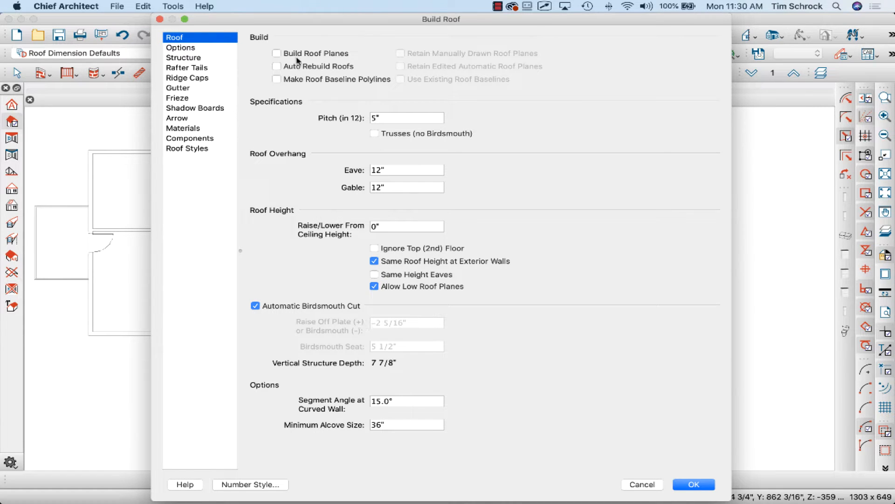
{"action": "left_click", "coordinate": [276, 53]}
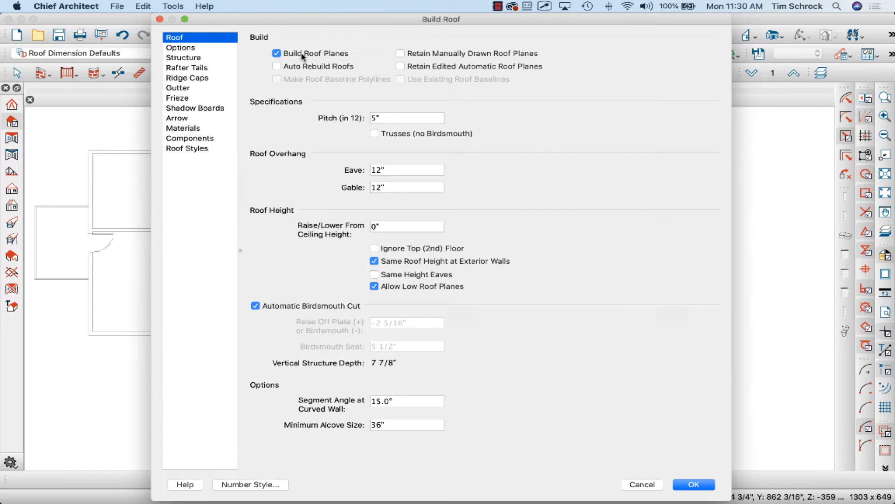
{"action": "mouse_move", "coordinate": [293, 66]}
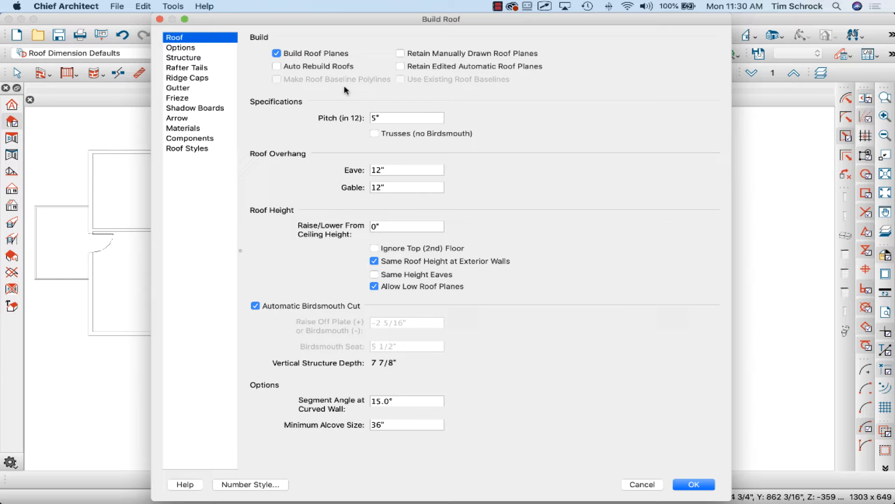
{"action": "mouse_move", "coordinate": [621, 377]}
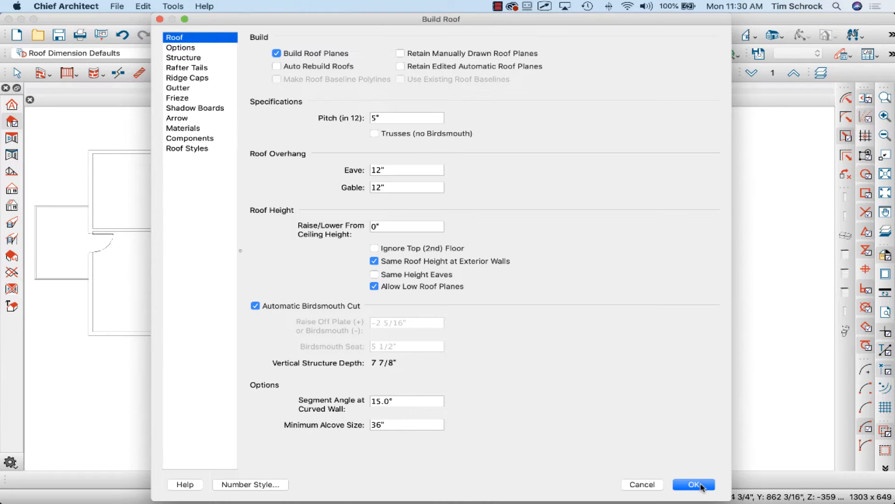
{"action": "left_click", "coordinate": [694, 484]}
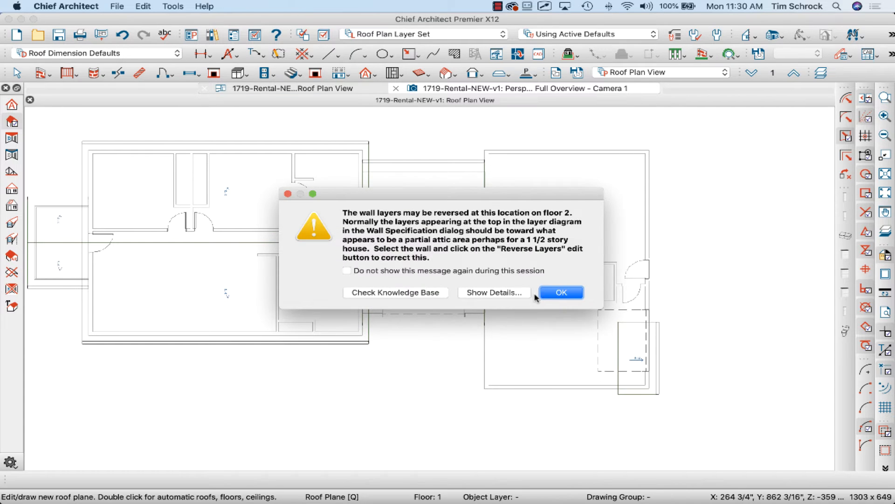
Dismiss the warning and make three Floor 2 walls 12-in-12 hip walls with 12" overhang.
{"action": "left_click", "coordinate": [561, 292]}
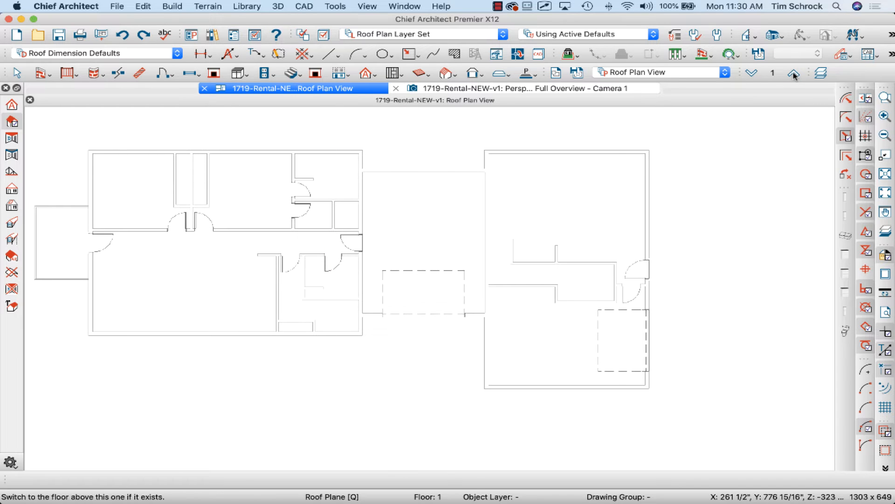
{"action": "left_click", "coordinate": [793, 73]}
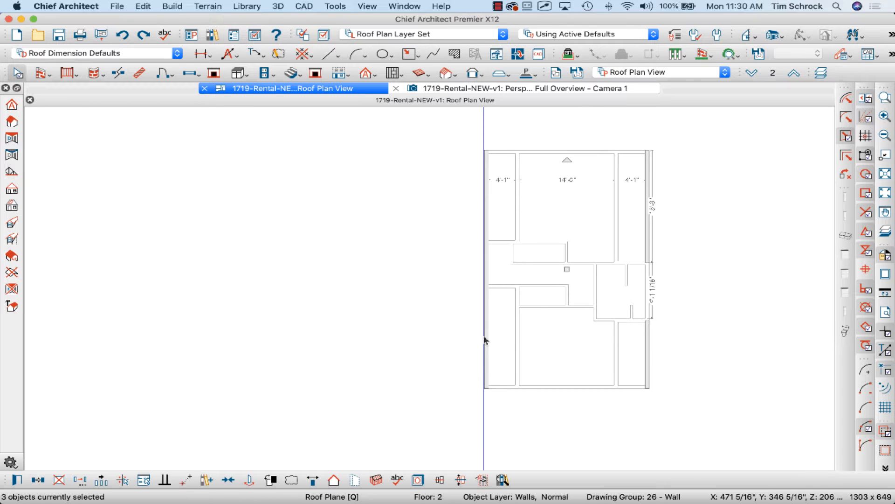
{"action": "mouse_move", "coordinate": [577, 361]}
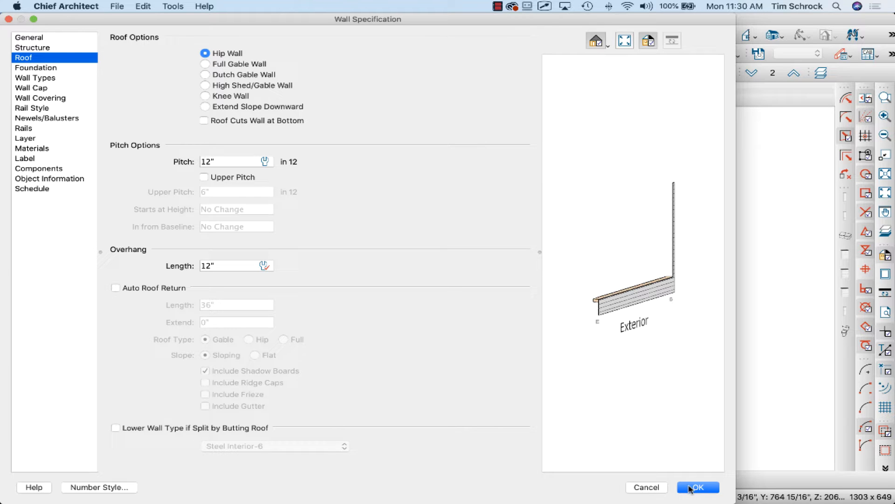
{"action": "left_click", "coordinate": [699, 487]}
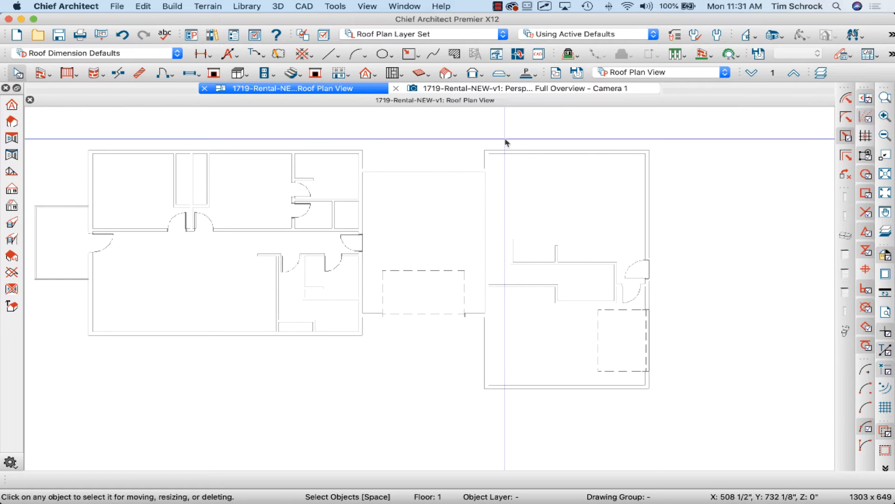
{"action": "mouse_move", "coordinate": [363, 75]}
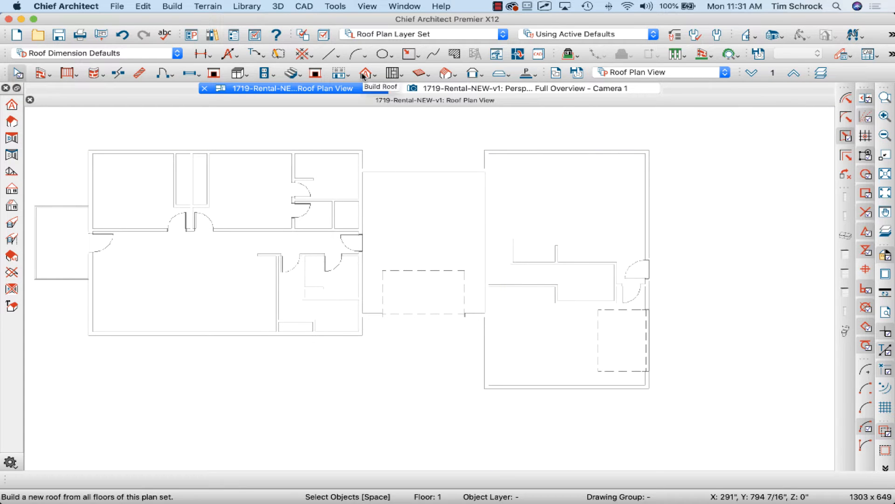
Rebuild the roof from all floors with Build Roof Planes checked in Build Roof.
{"action": "left_click", "coordinate": [363, 74]}
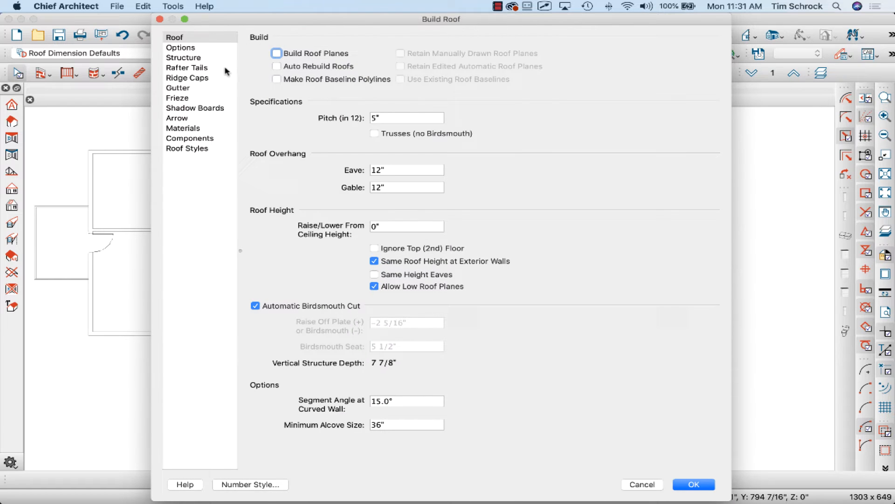
{"action": "left_click", "coordinate": [277, 53]}
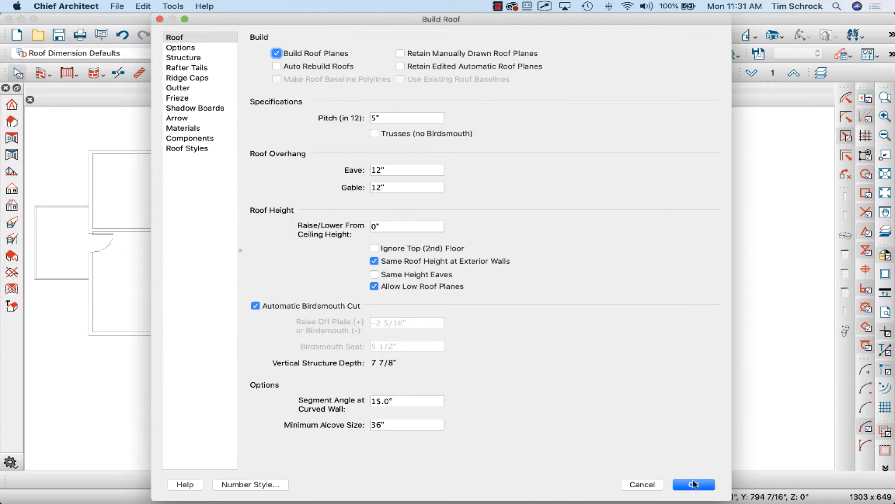
{"action": "left_click", "coordinate": [693, 484]}
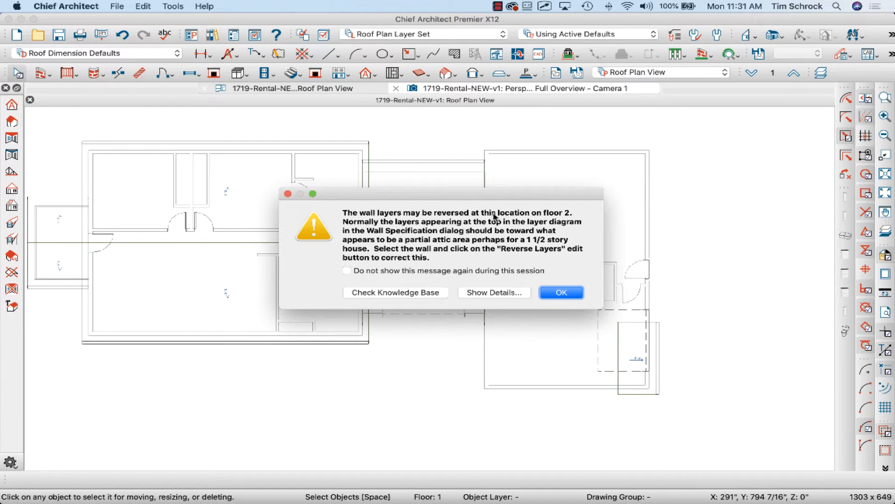
{"action": "mouse_move", "coordinate": [380, 235]}
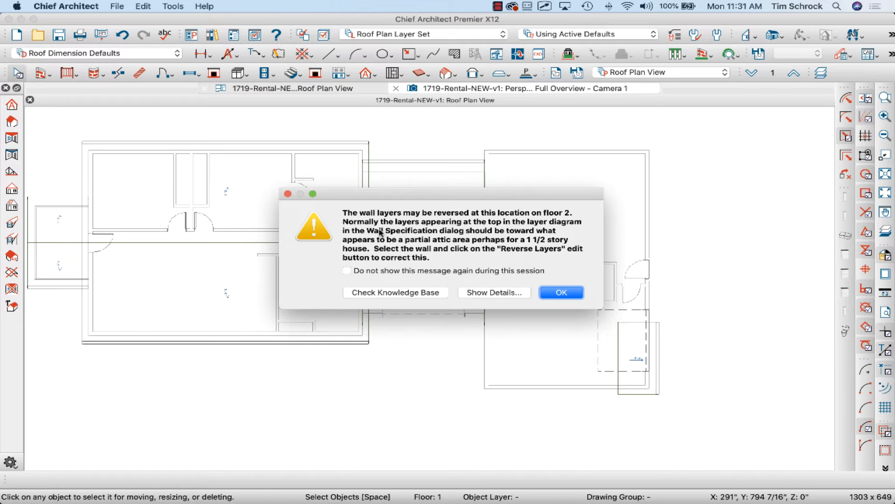
{"action": "mouse_move", "coordinate": [493, 236]}
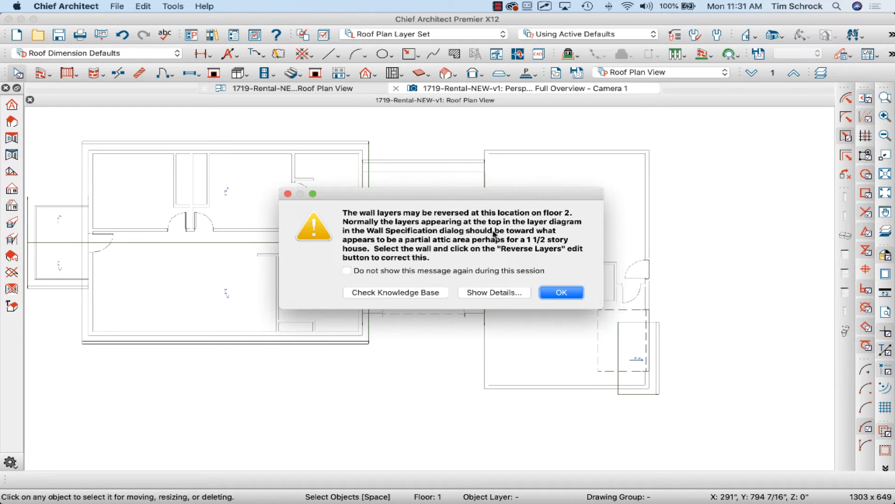
{"action": "mouse_move", "coordinate": [473, 243]}
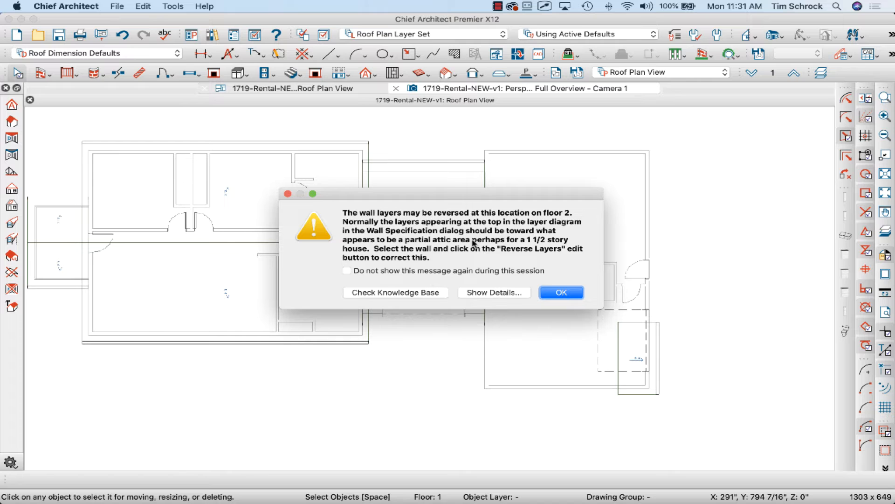
{"action": "mouse_move", "coordinate": [490, 252]}
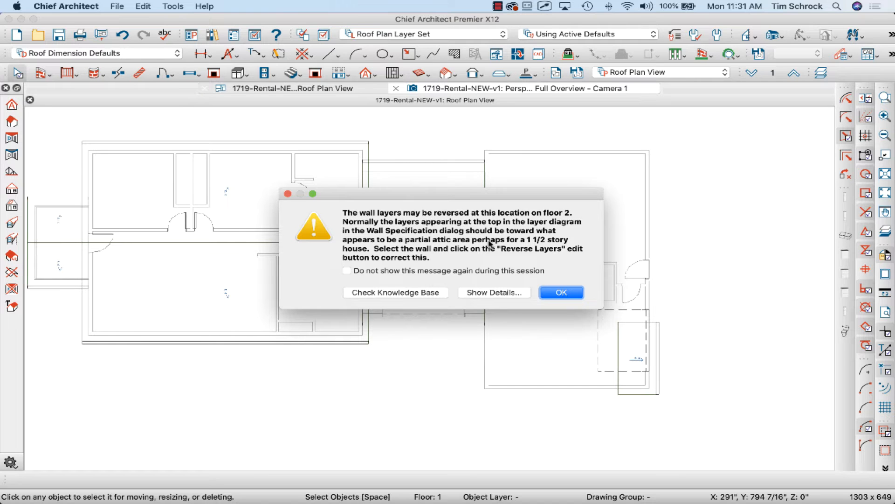
{"action": "mouse_move", "coordinate": [537, 261]}
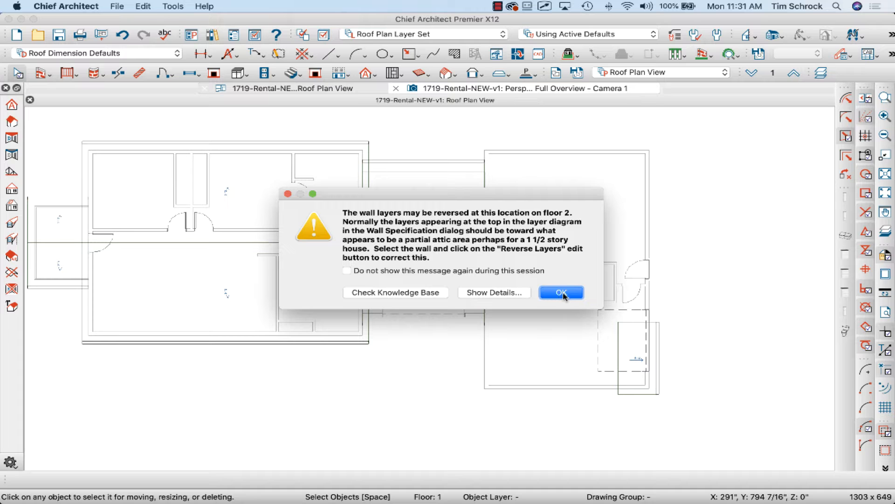
Dismiss the wall-layer warning and select a second-floor wall beside the 5-in-12 roof planes.
{"action": "left_click", "coordinate": [562, 292]}
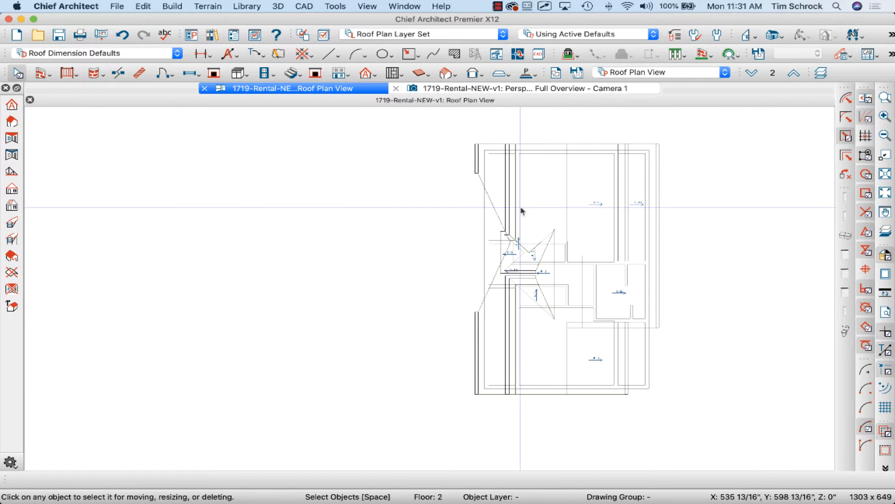
{"action": "left_click", "coordinate": [517, 220]}
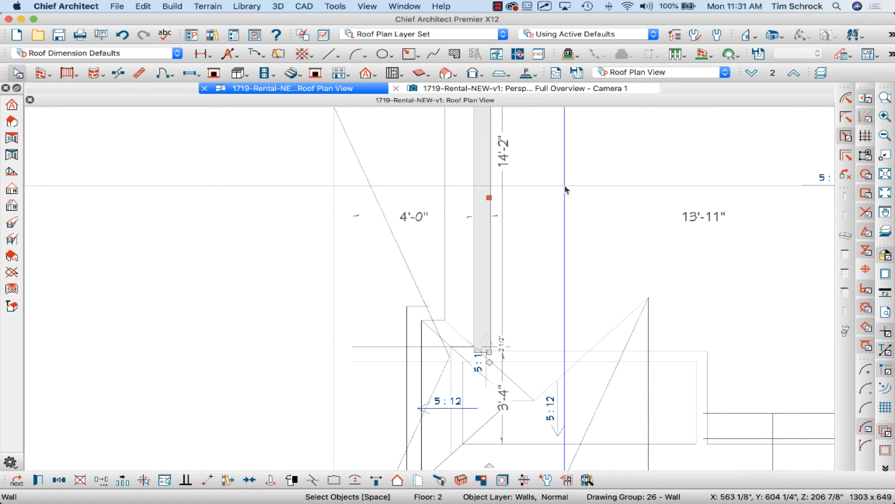
{"action": "mouse_move", "coordinate": [554, 197]}
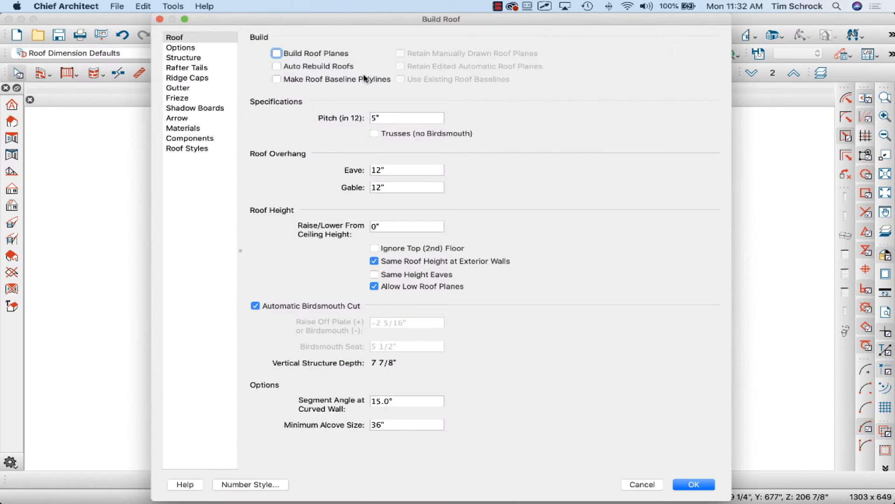
Rebuild the roof planes and drag the short Floor 2 wall segment into place.
{"action": "left_click", "coordinate": [276, 53]}
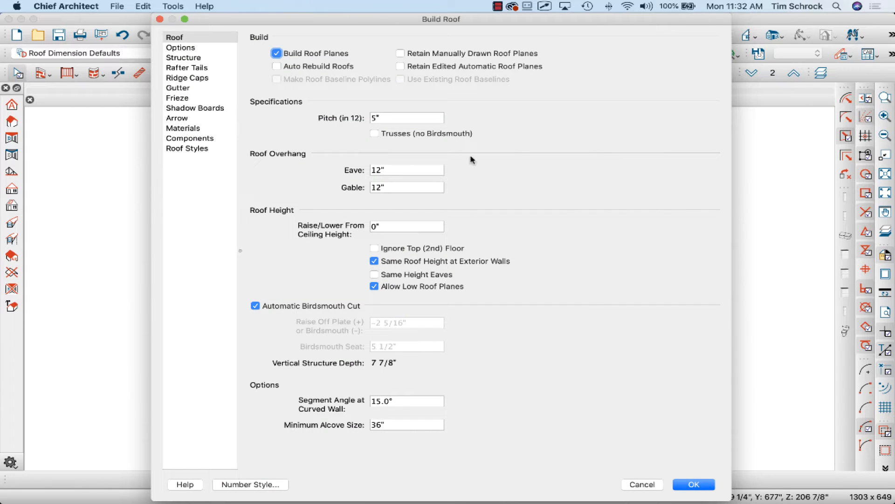
{"action": "left_click", "coordinate": [696, 484]}
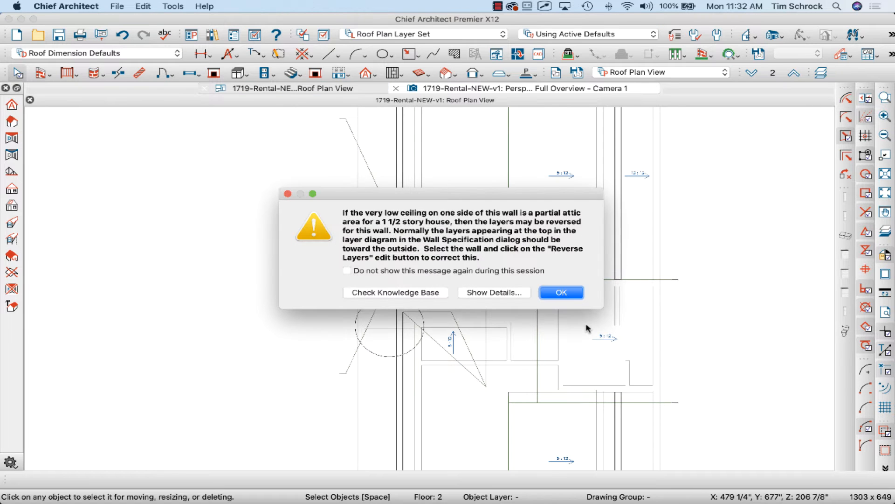
{"action": "mouse_move", "coordinate": [513, 237]}
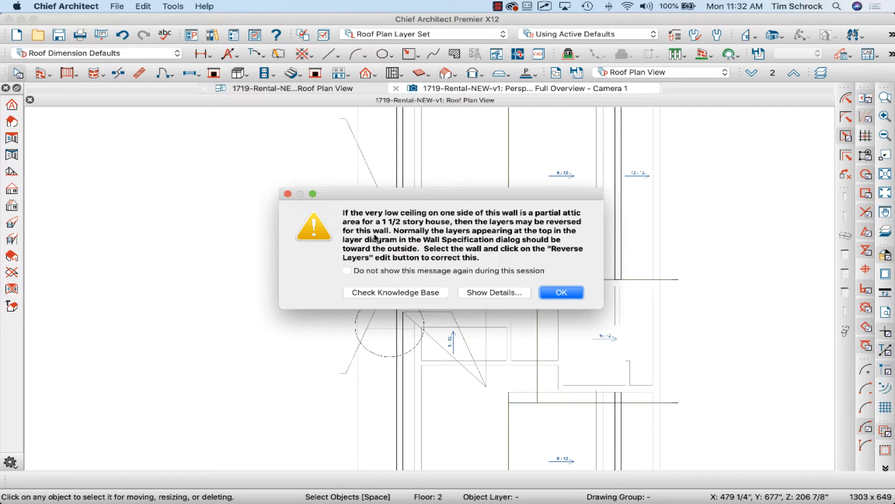
{"action": "mouse_move", "coordinate": [355, 217]}
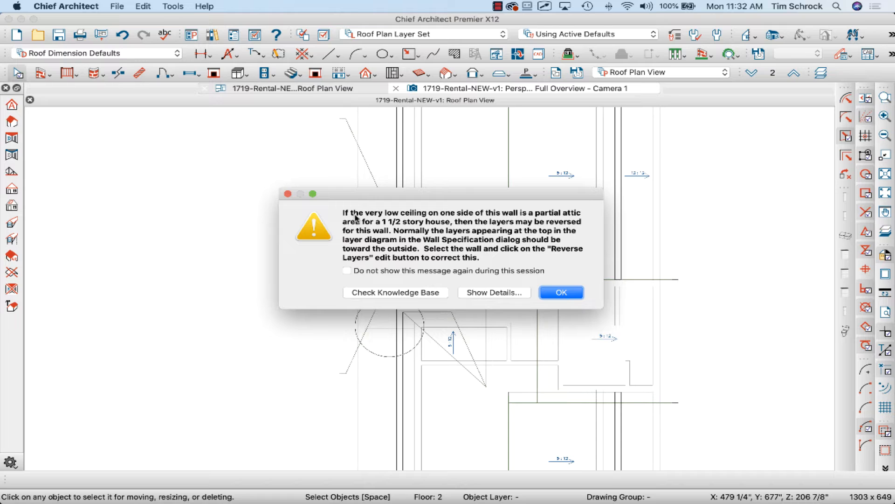
{"action": "mouse_move", "coordinate": [500, 217]}
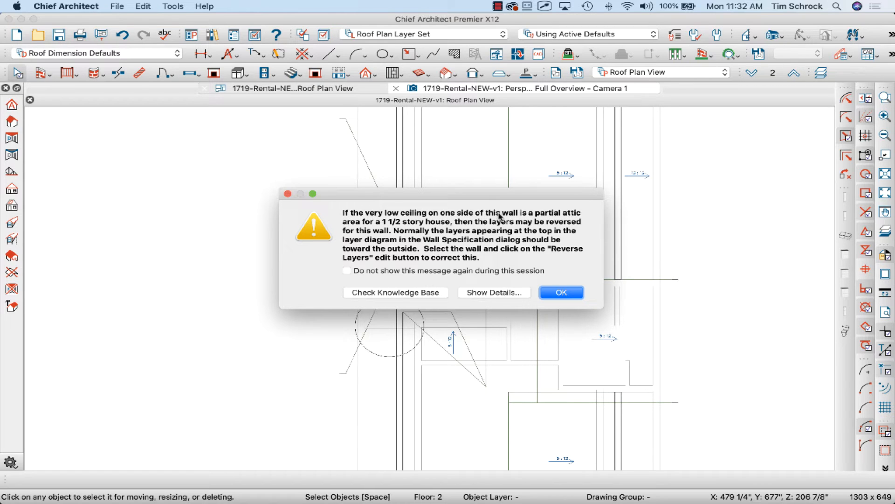
{"action": "mouse_move", "coordinate": [451, 226]}
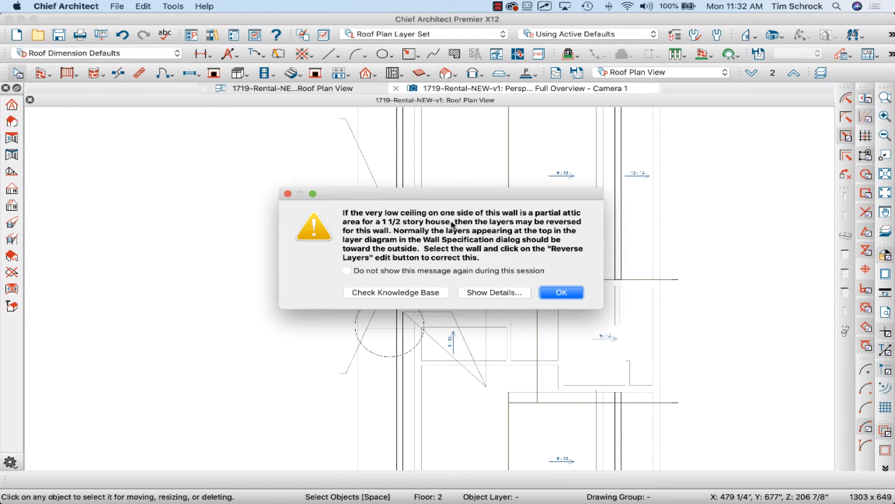
{"action": "mouse_move", "coordinate": [409, 233]}
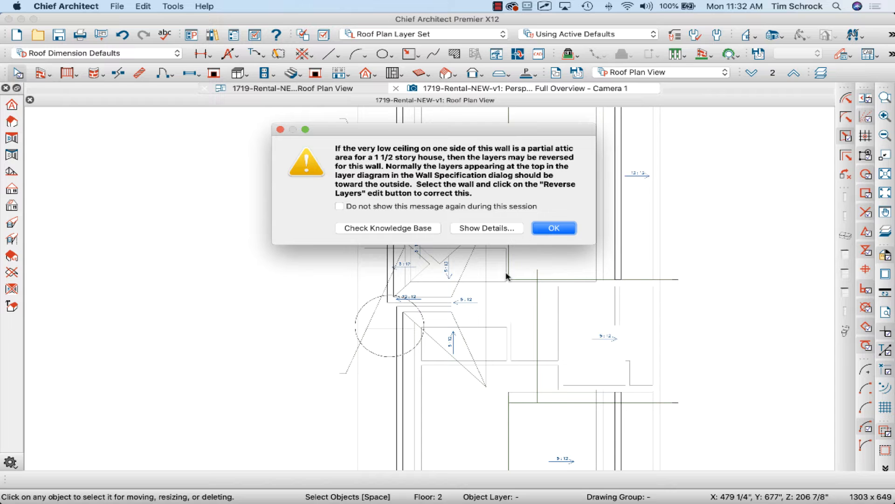
{"action": "left_click", "coordinate": [554, 228]}
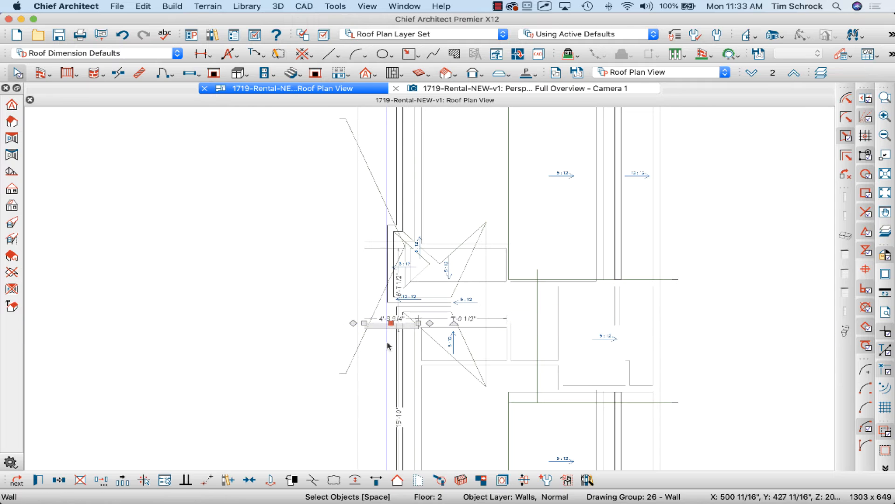
{"action": "left_click_drag", "start_coordinate": [392, 322], "coordinate": [376, 247]}
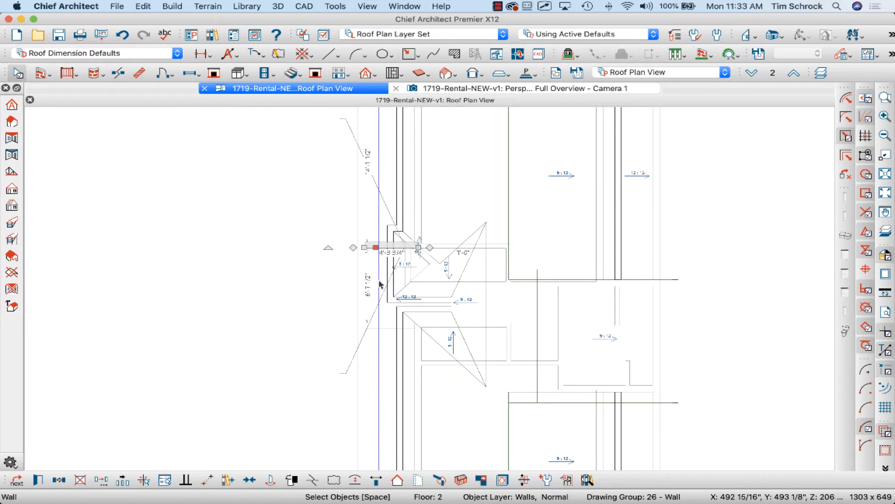
{"action": "left_click_drag", "start_coordinate": [374, 247], "coordinate": [386, 323]}
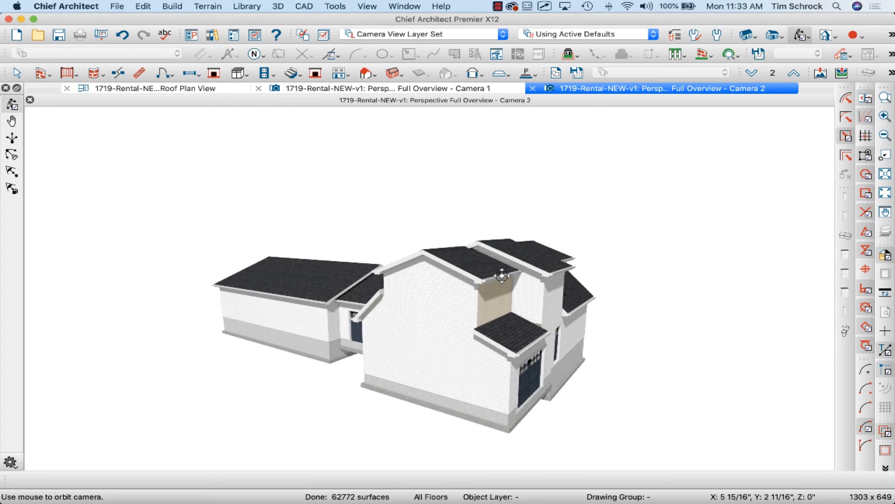
Orbit the overview to another side and check a wall's roof-related settings.
{"action": "left_click_drag", "start_coordinate": [500, 273], "coordinate": [566, 300]}
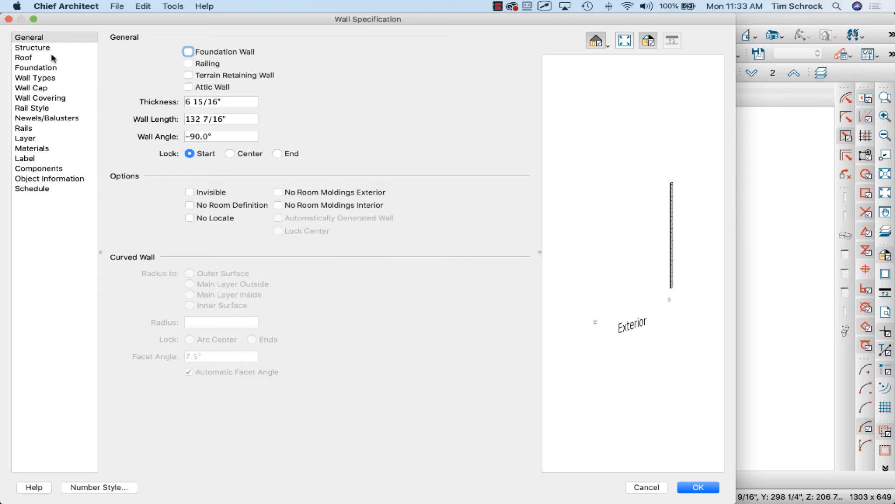
{"action": "left_click", "coordinate": [24, 57]}
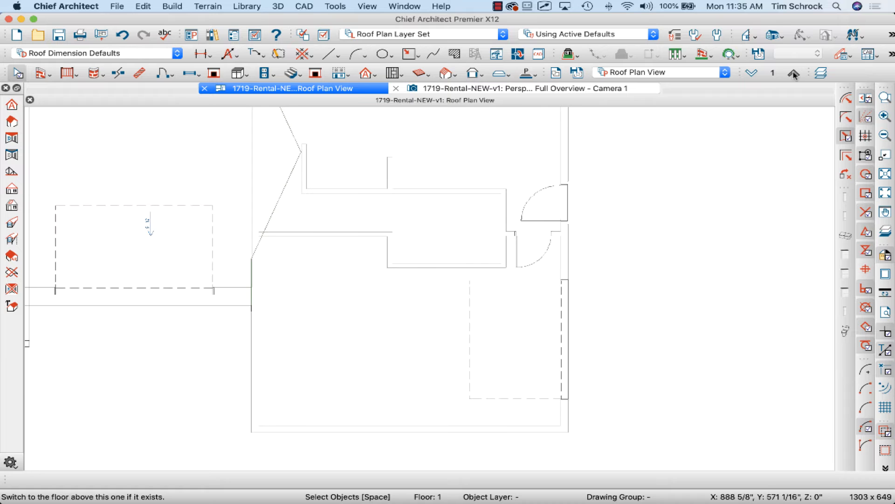
Go up to floor 2 and stretch a roof plane edge to the wall line.
{"action": "left_click", "coordinate": [793, 73]}
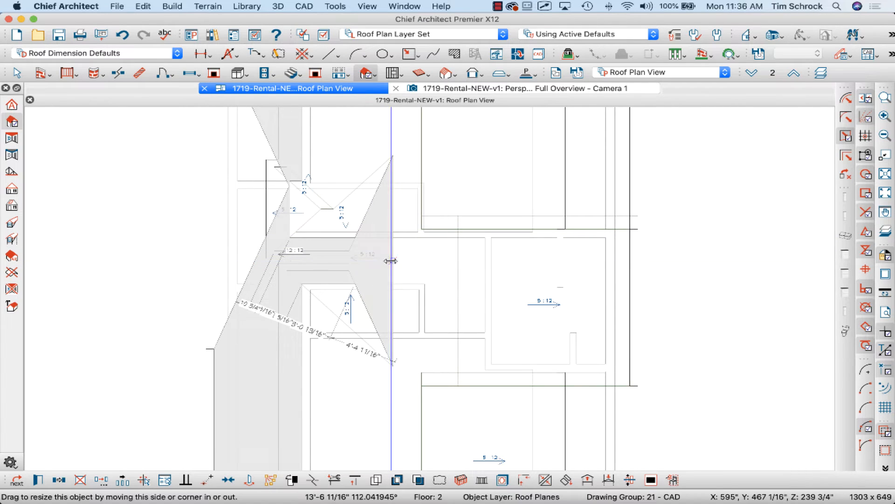
{"action": "left_click_drag", "start_coordinate": [389, 260], "coordinate": [353, 237]}
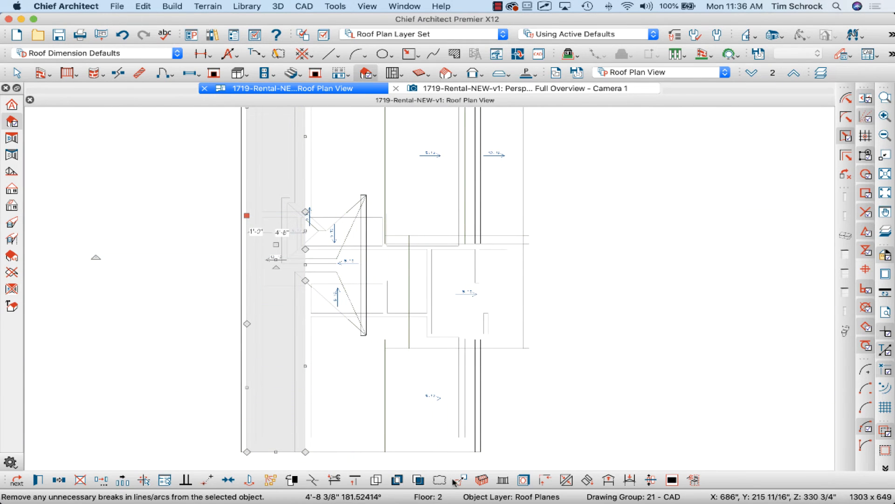
{"action": "mouse_move", "coordinate": [458, 480]}
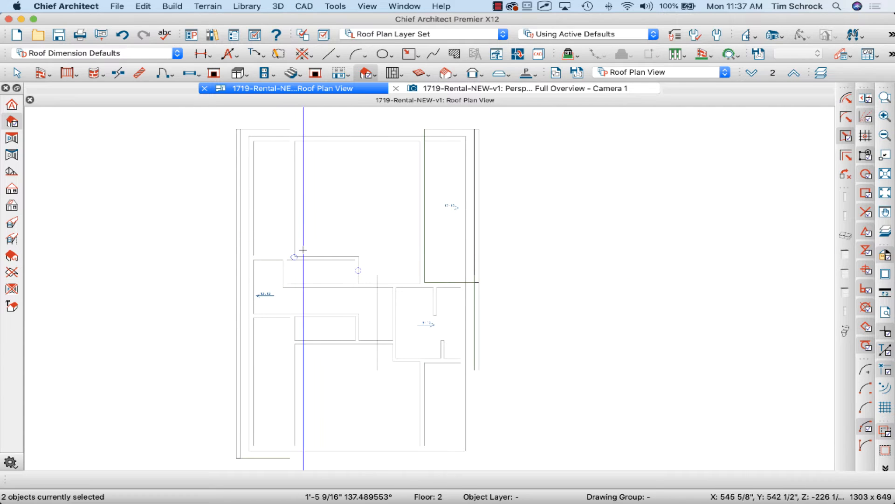
Select another roof plane and pull its edge across to the wall line.
{"action": "left_click", "coordinate": [450, 205]}
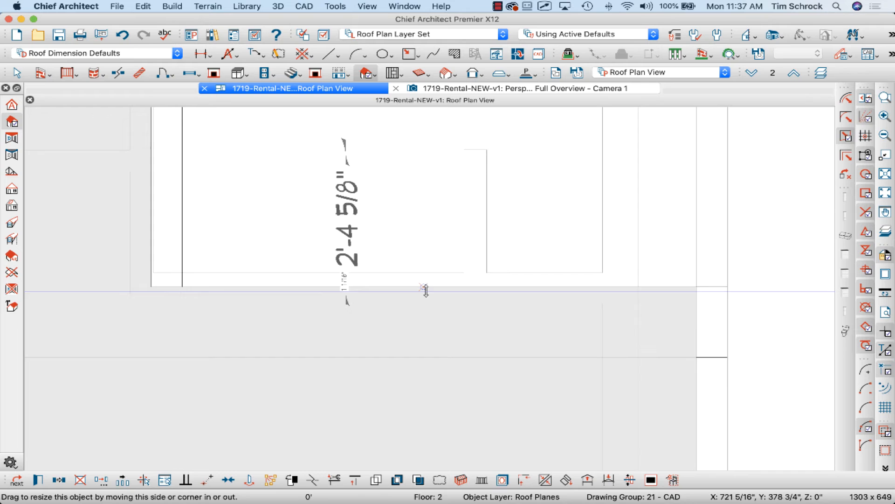
{"action": "left_click_drag", "start_coordinate": [426, 291], "coordinate": [565, 296]}
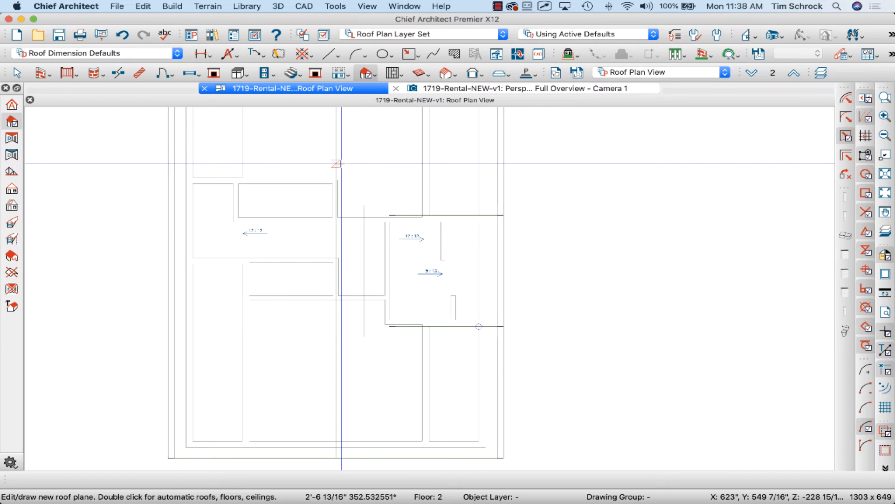
{"action": "mouse_move", "coordinate": [348, 187]}
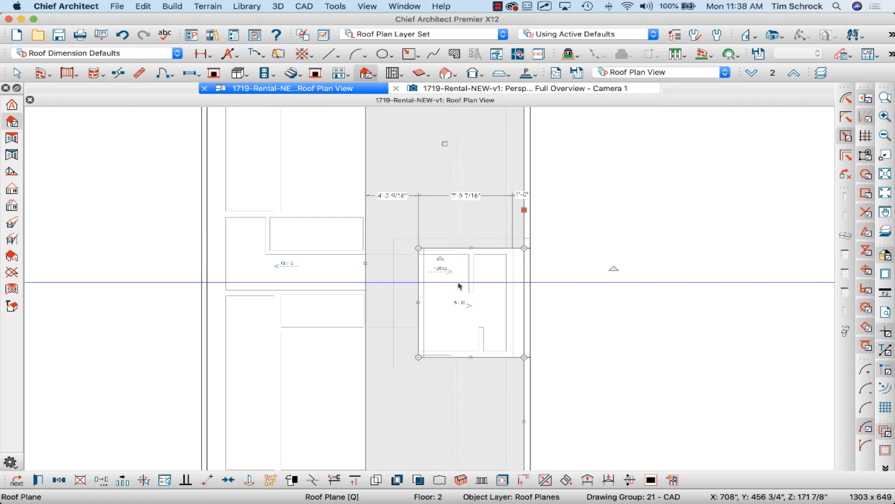
{"action": "mouse_move", "coordinate": [413, 316]}
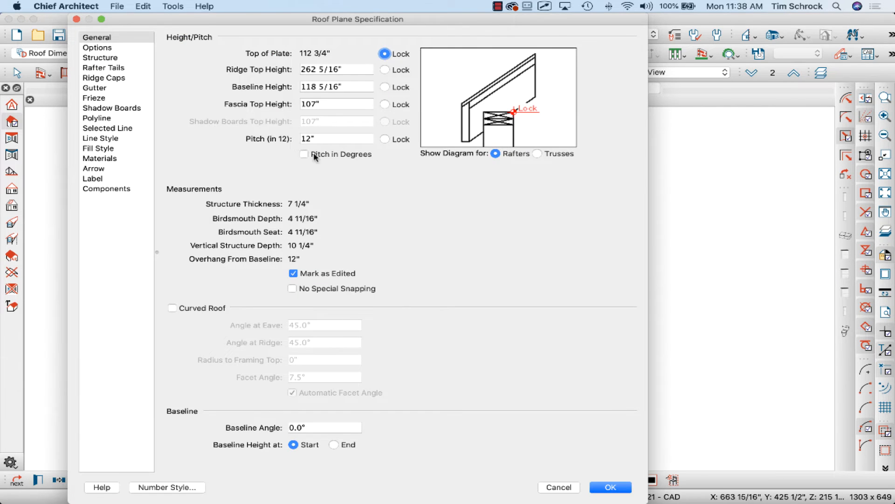
Dismiss the roof plane settings, then review and close the small 5:12 plane's settings.
{"action": "left_click", "coordinate": [614, 487]}
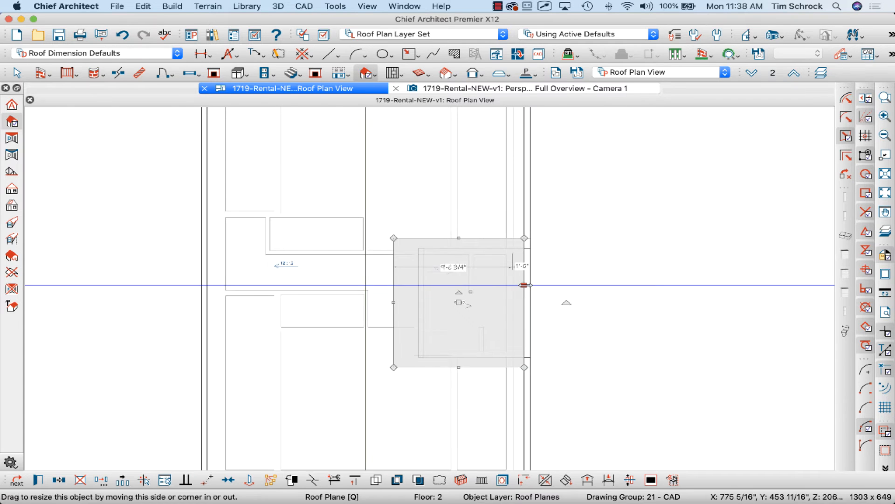
{"action": "double_click", "coordinate": [460, 303]}
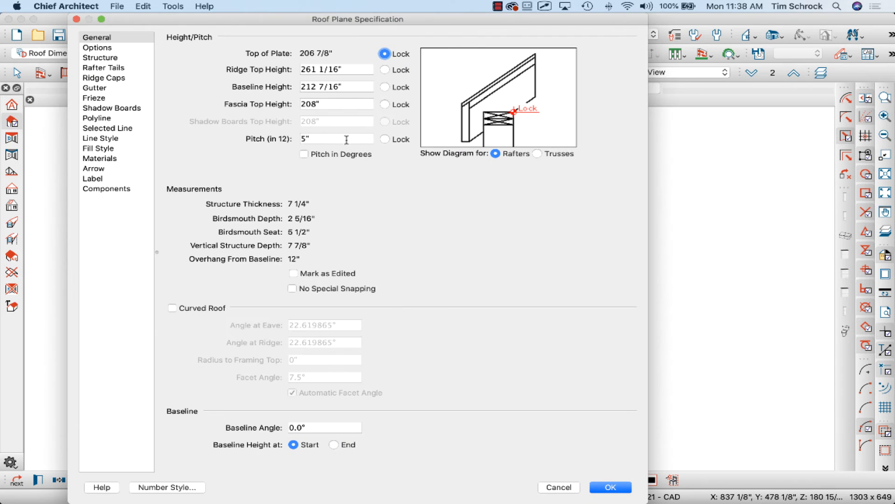
{"action": "left_click", "coordinate": [612, 487]}
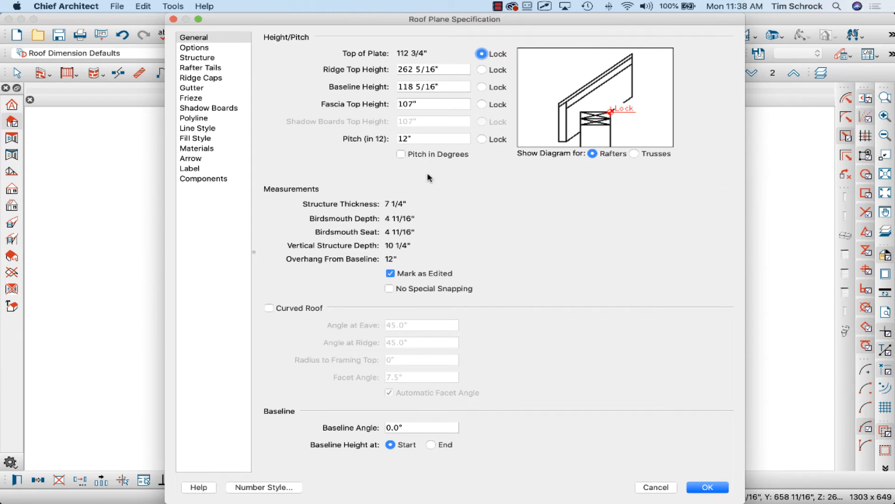
Set the roof plane's structure thickness to 11 1/4" and return to the roof plan.
{"action": "left_click", "coordinate": [197, 58]}
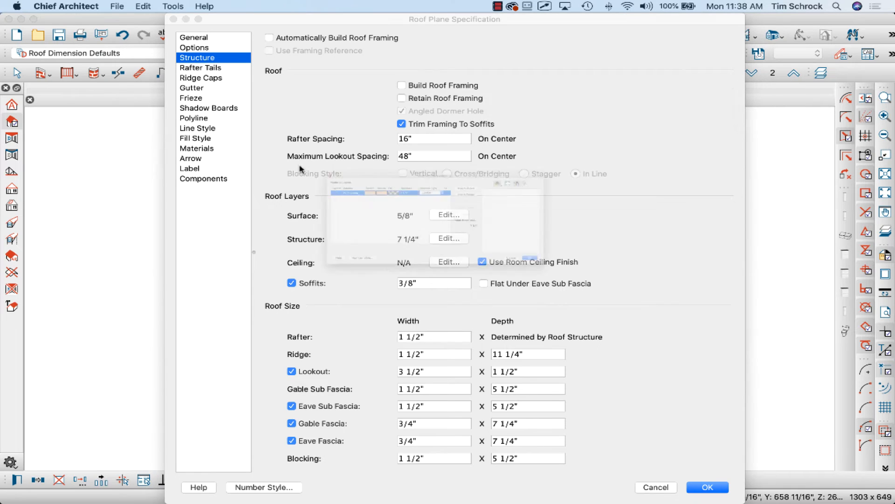
{"action": "left_click", "coordinate": [449, 238]}
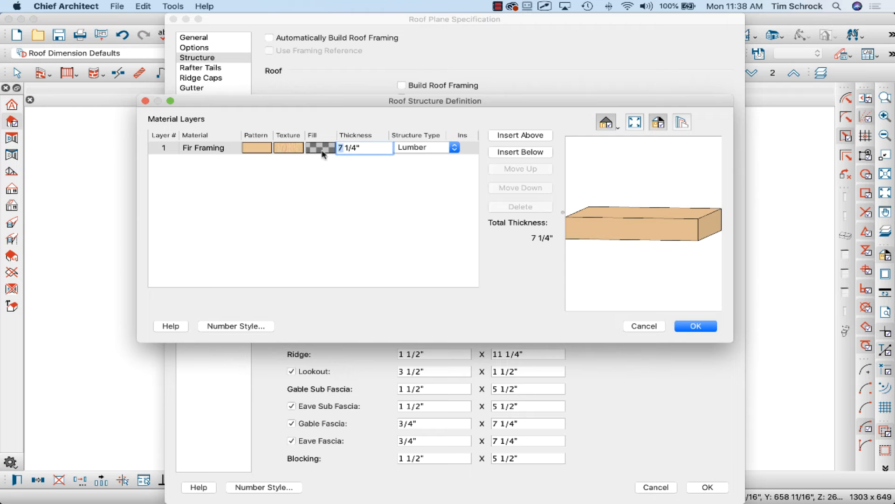
{"action": "type", "text": "11 1/4\""}
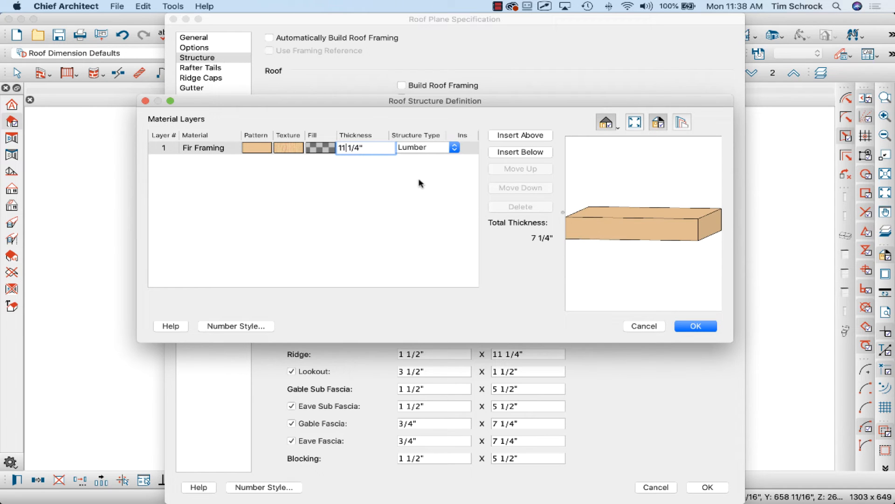
{"action": "left_click", "coordinate": [696, 326]}
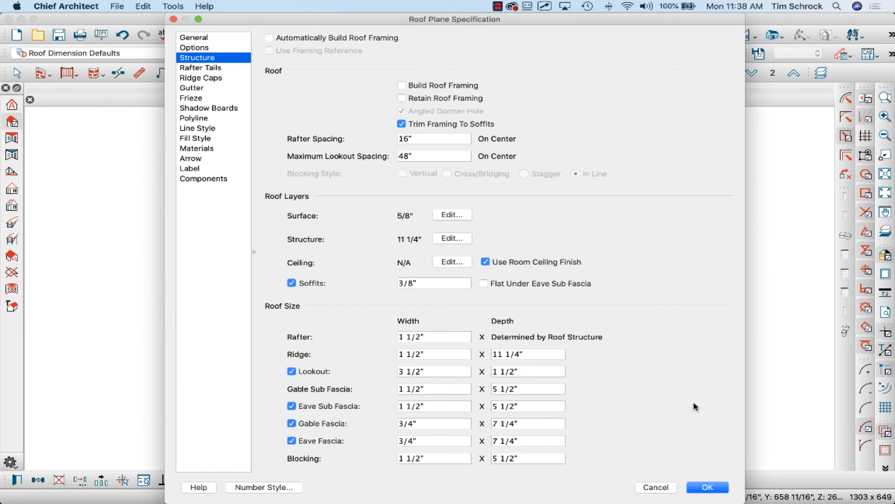
{"action": "left_click", "coordinate": [710, 487]}
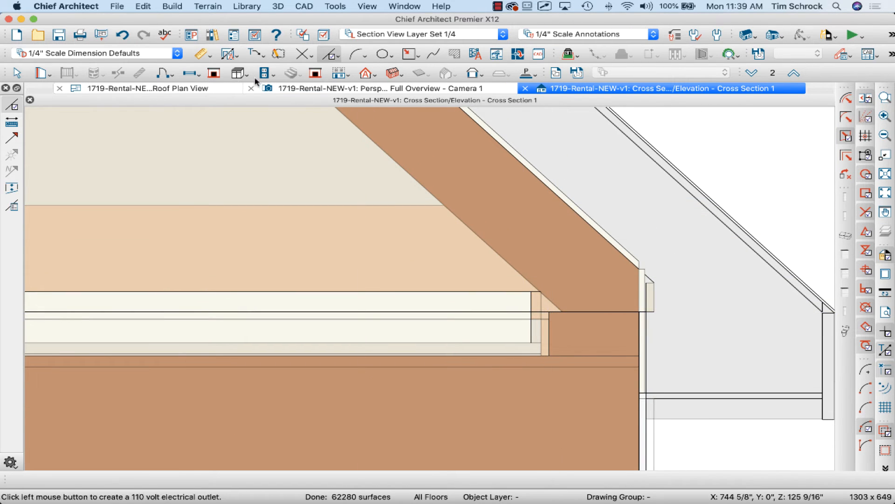
{"action": "left_click", "coordinate": [140, 88]}
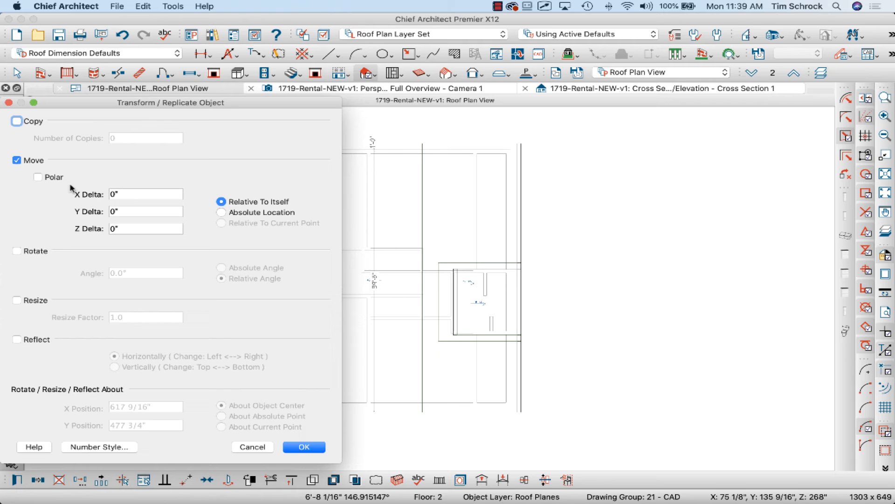
Move the selected roof planes -13 inches vertically, then close the cross section view.
{"action": "left_click", "coordinate": [146, 229]}
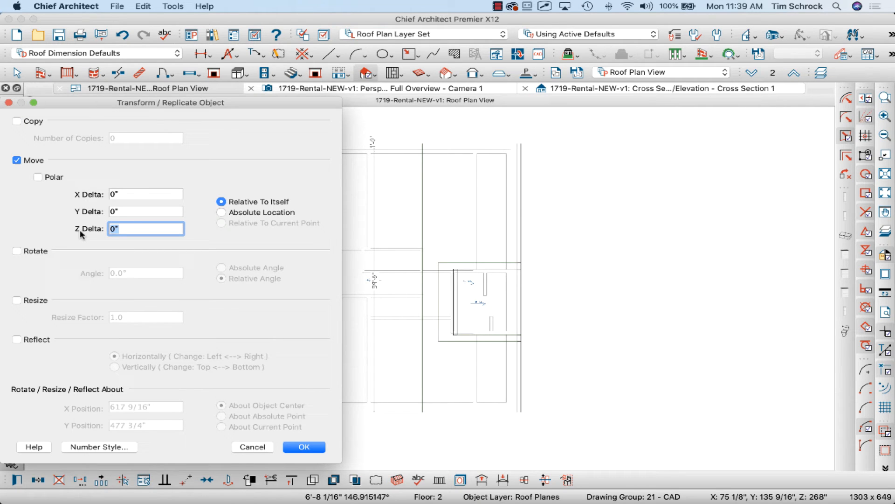
{"action": "type", "text": "-13"}
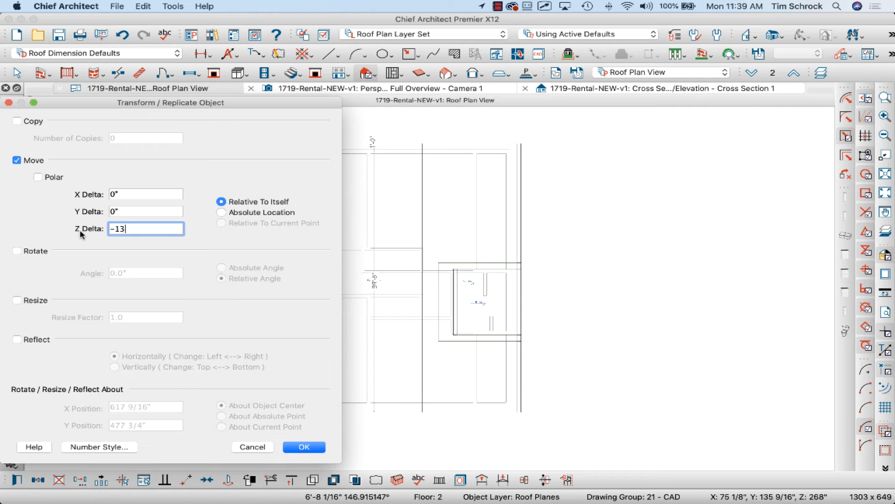
{"action": "left_click", "coordinate": [304, 447]}
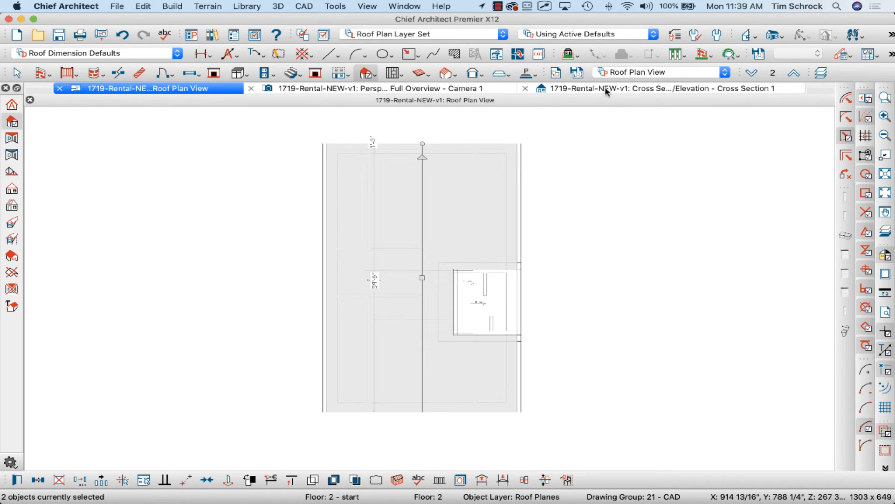
{"action": "left_click", "coordinate": [660, 89]}
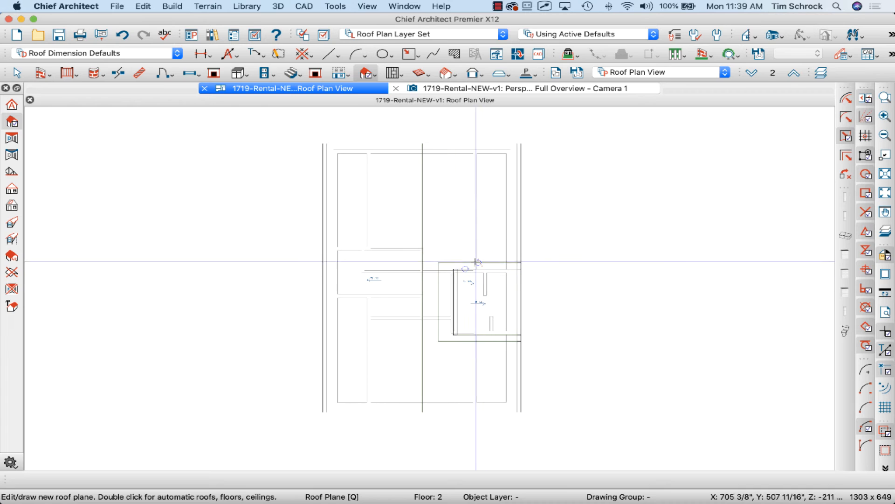
{"action": "mouse_move", "coordinate": [480, 263]}
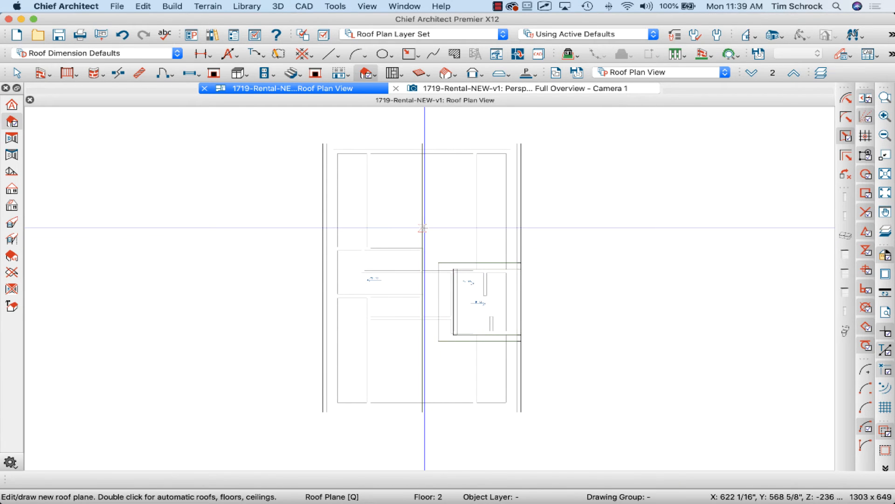
Draw a new roof plane and drag its edge to the right-hand room's wall line.
{"action": "left_click", "coordinate": [471, 205]}
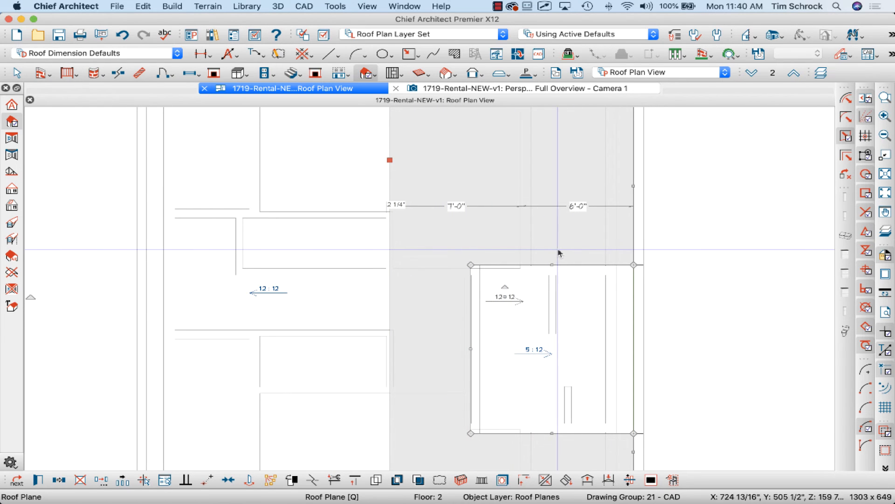
{"action": "mouse_move", "coordinate": [552, 256]}
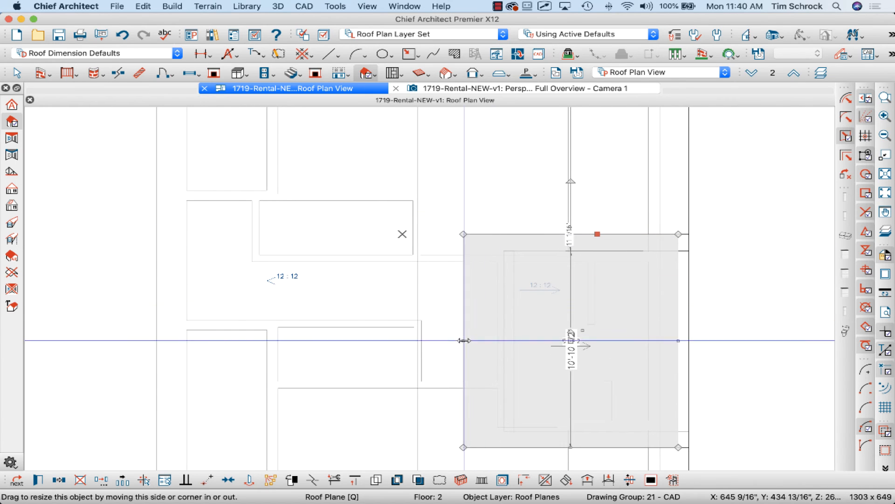
{"action": "left_click_drag", "start_coordinate": [465, 341], "coordinate": [405, 318]}
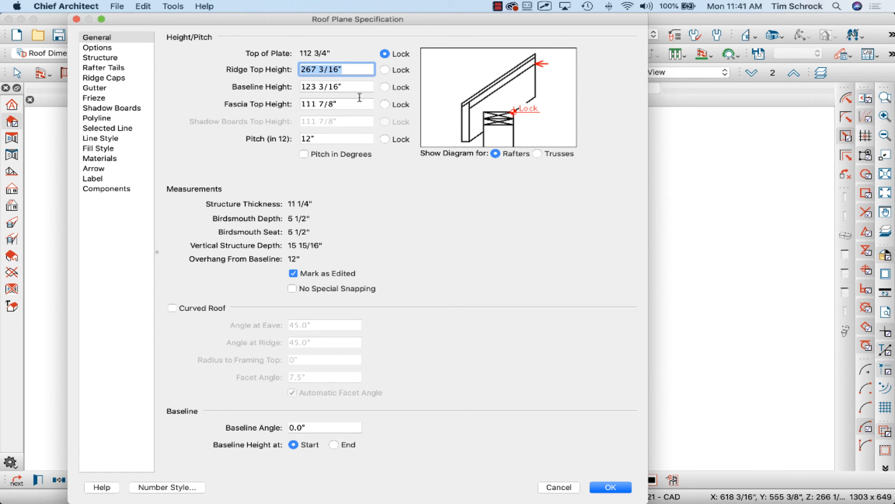
Set the small 5:12 roof plane's ridge top height to 267 3/16".
{"action": "left_click", "coordinate": [613, 487]}
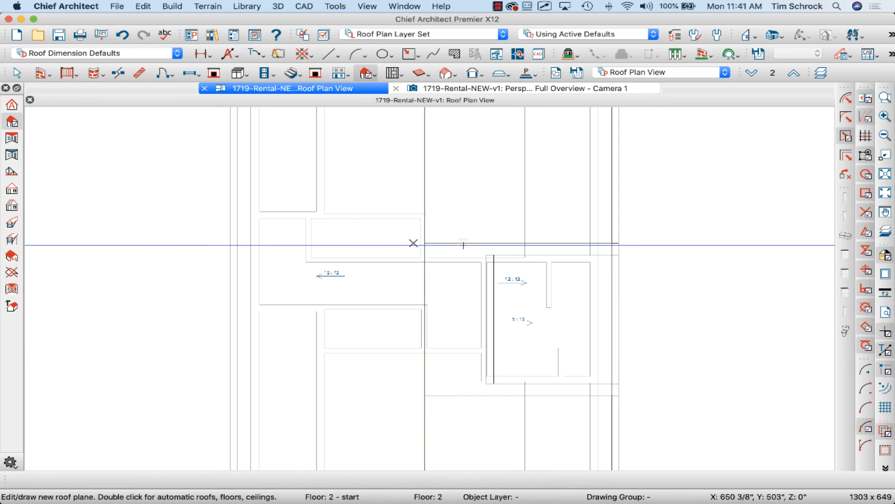
{"action": "double_click", "coordinate": [464, 243]}
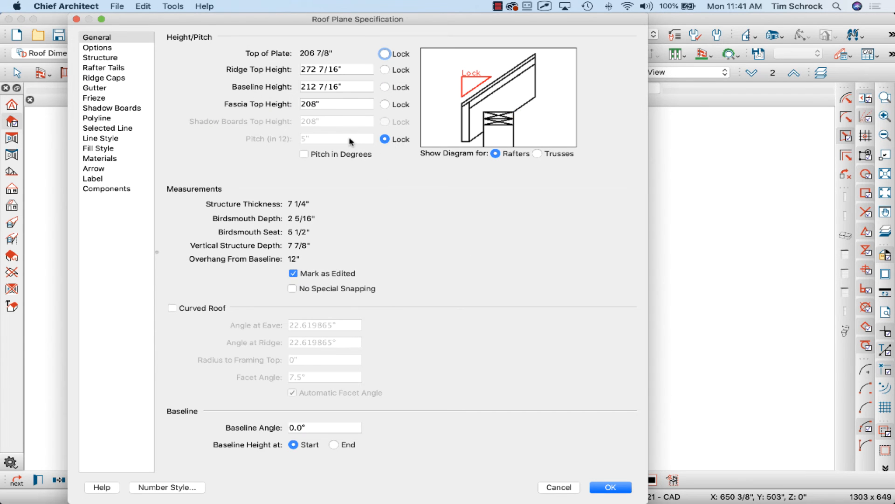
{"action": "left_click", "coordinate": [336, 69]}
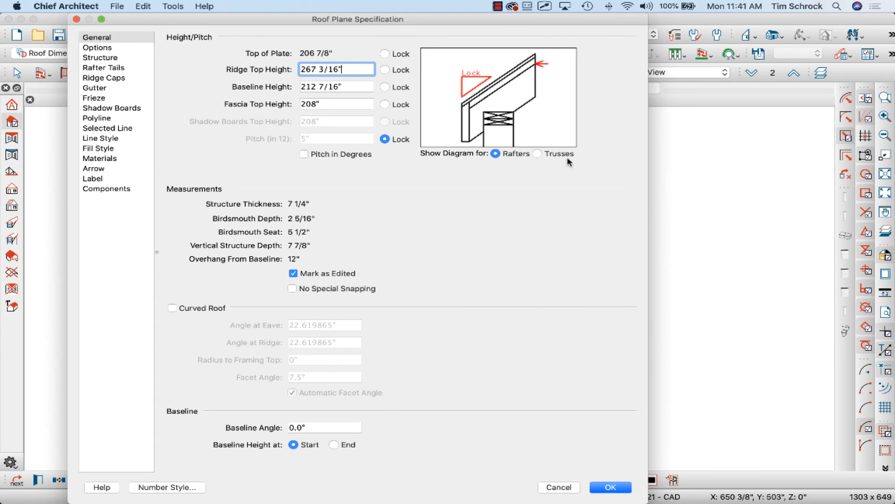
{"action": "left_click", "coordinate": [612, 500]}
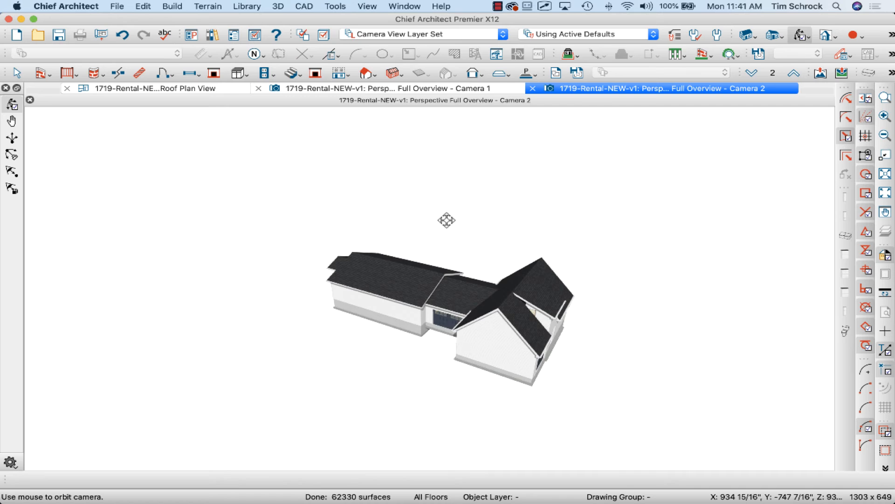
{"action": "left_click_drag", "start_coordinate": [448, 221], "coordinate": [552, 300]}
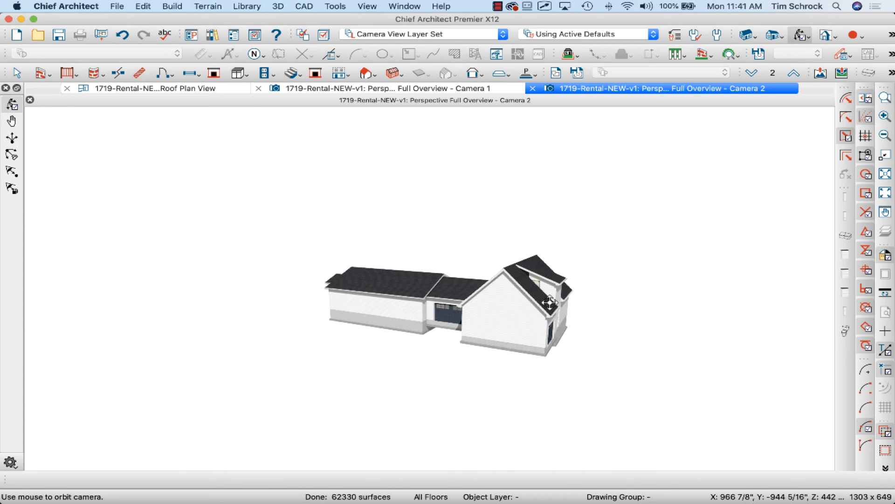
{"action": "left_click_drag", "start_coordinate": [551, 297], "coordinate": [639, 288]}
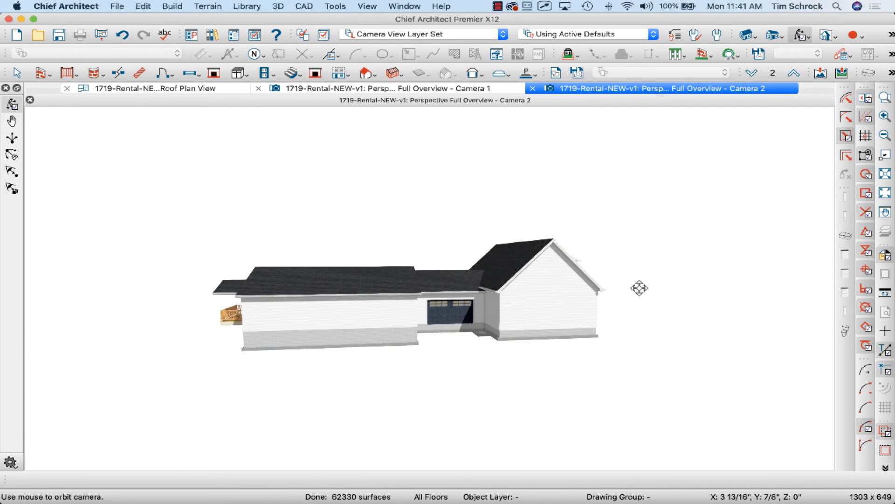
{"action": "left_click_drag", "start_coordinate": [639, 287], "coordinate": [598, 320]}
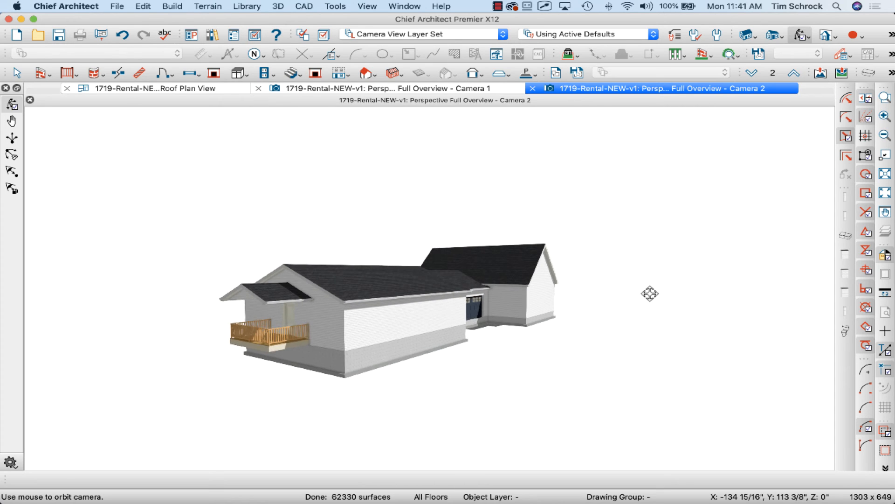
{"action": "left_click_drag", "start_coordinate": [649, 293], "coordinate": [271, 311]}
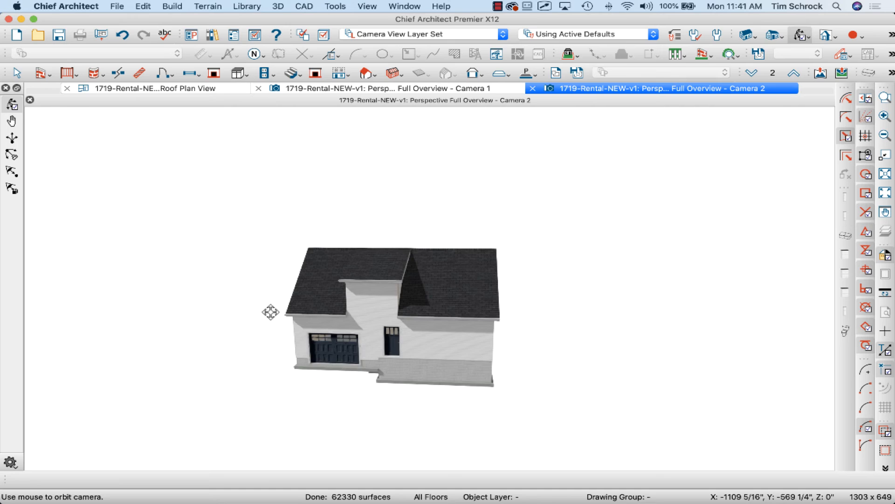
{"action": "left_click_drag", "start_coordinate": [270, 312], "coordinate": [300, 304]}
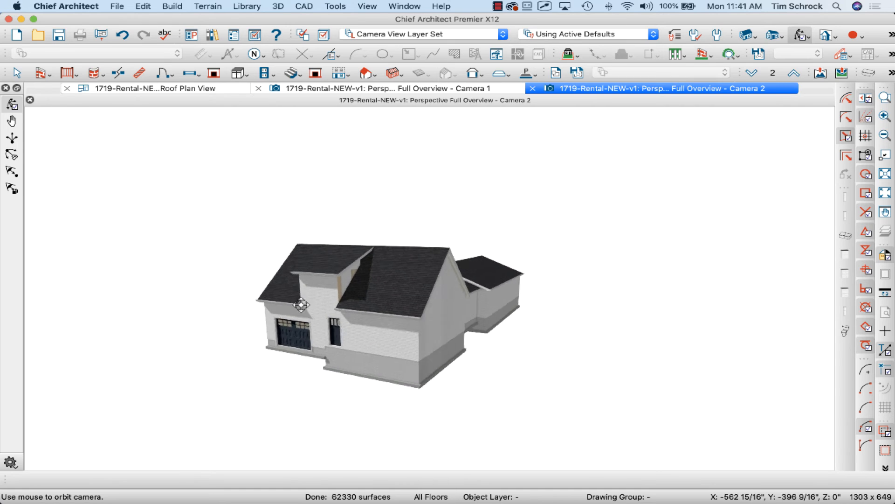
{"action": "left_click_drag", "start_coordinate": [303, 303], "coordinate": [505, 298]}
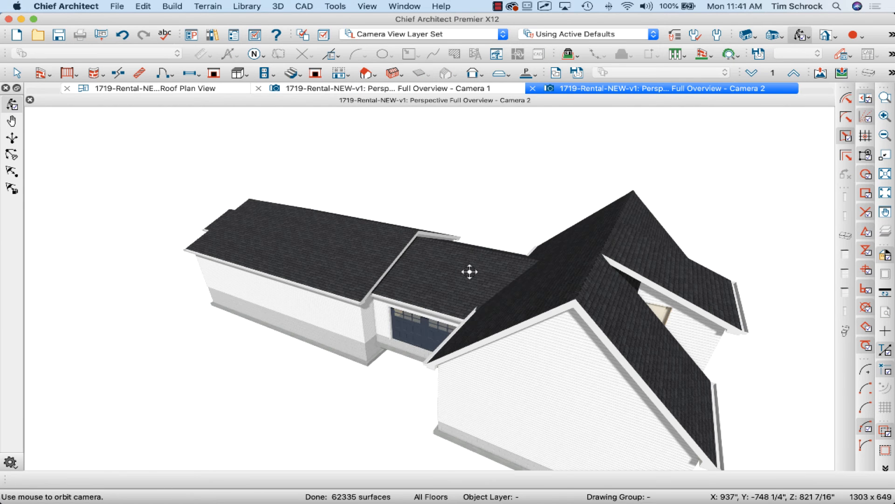
{"action": "left_click_drag", "start_coordinate": [470, 272], "coordinate": [386, 267]}
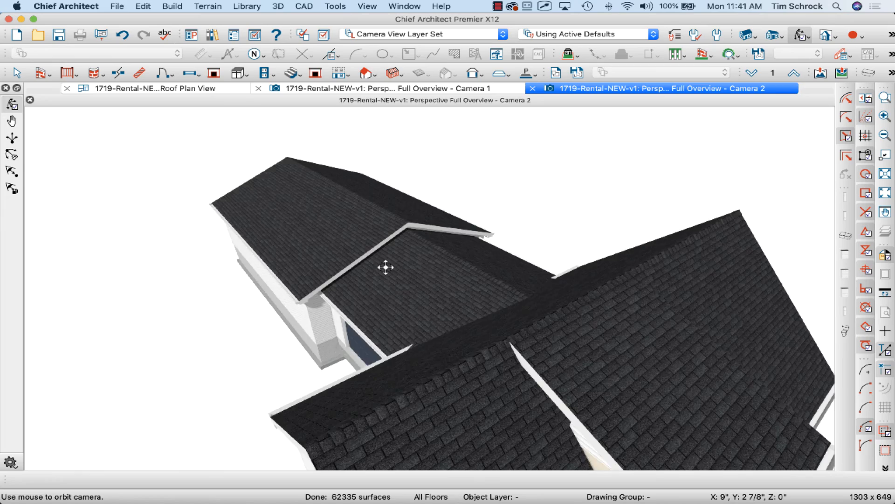
{"action": "left_click_drag", "start_coordinate": [386, 266], "coordinate": [385, 245]}
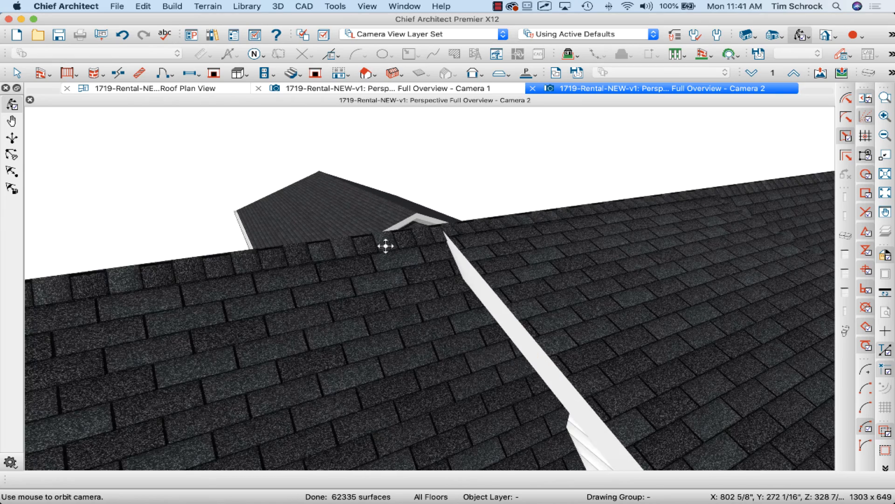
{"action": "left_click_drag", "start_coordinate": [387, 246], "coordinate": [411, 237]}
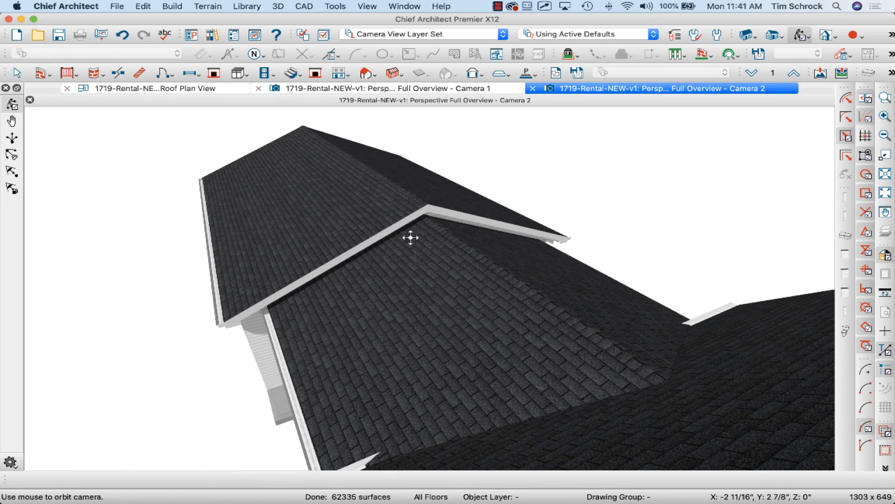
{"action": "left_click_drag", "start_coordinate": [412, 237], "coordinate": [459, 219]}
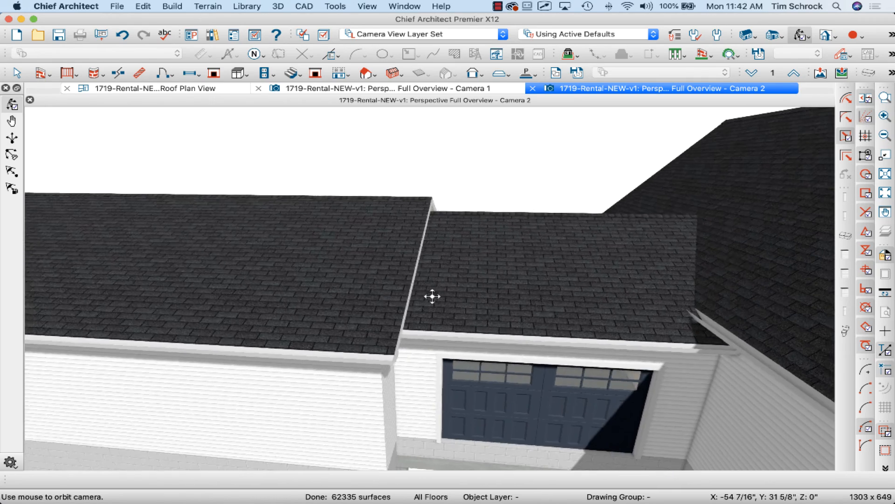
{"action": "left_click_drag", "start_coordinate": [432, 295], "coordinate": [477, 371]}
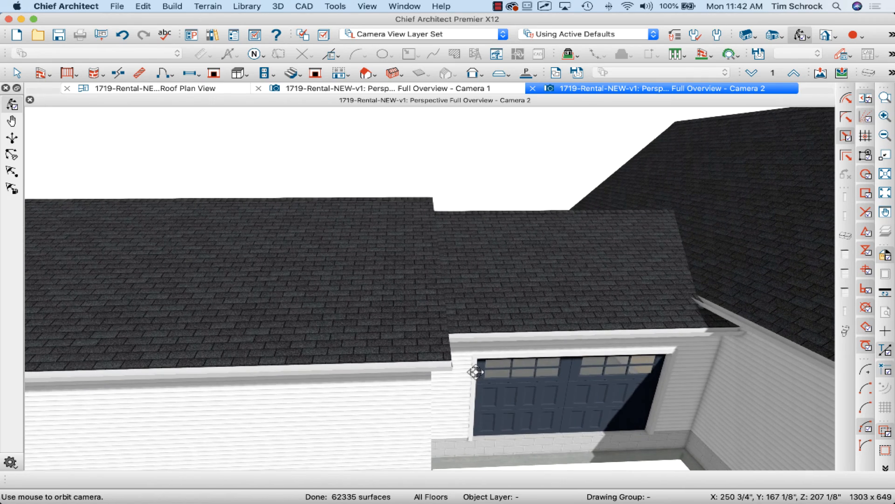
{"action": "left_click_drag", "start_coordinate": [475, 372], "coordinate": [636, 207]}
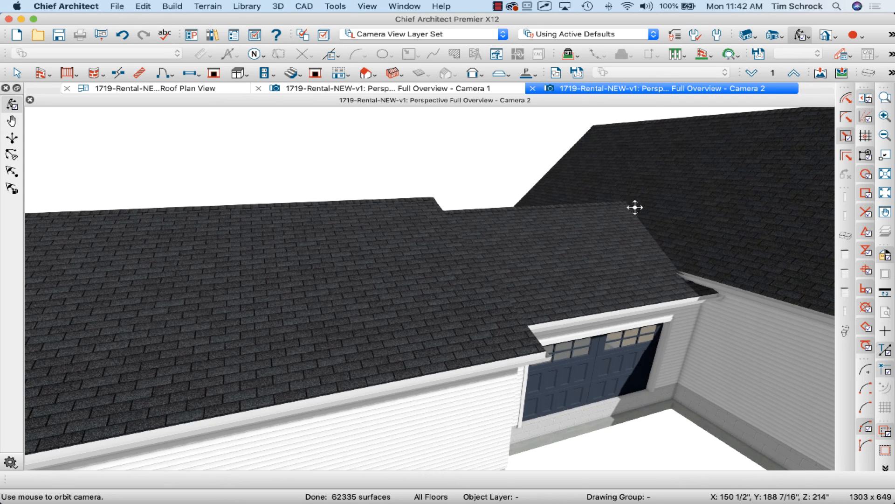
{"action": "left_click_drag", "start_coordinate": [636, 207], "coordinate": [693, 260]}
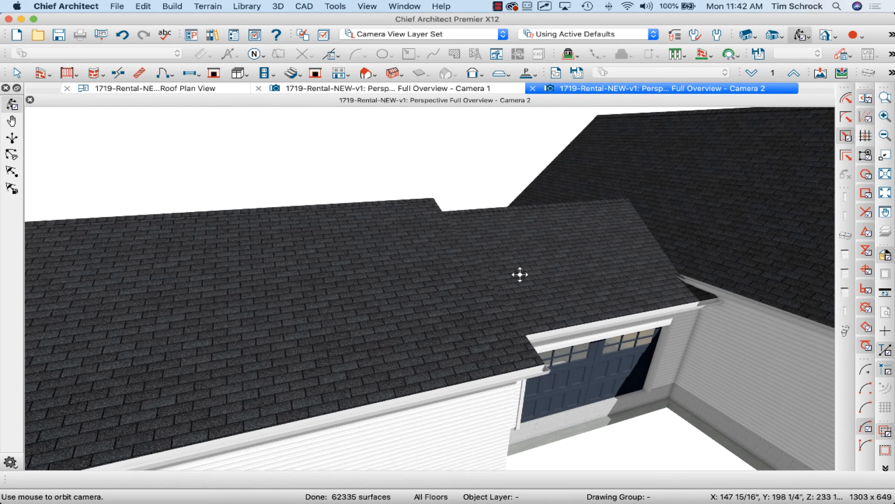
{"action": "left_click_drag", "start_coordinate": [519, 274], "coordinate": [427, 284]}
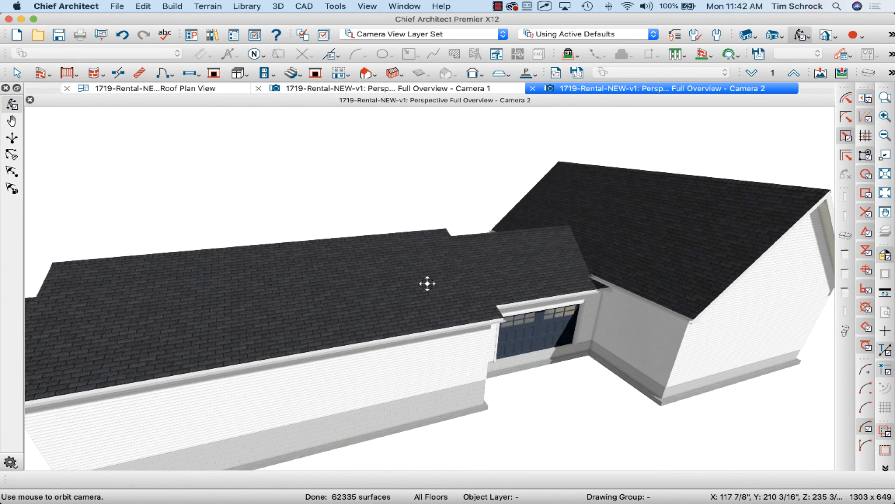
{"action": "left_click_drag", "start_coordinate": [426, 284], "coordinate": [381, 276]}
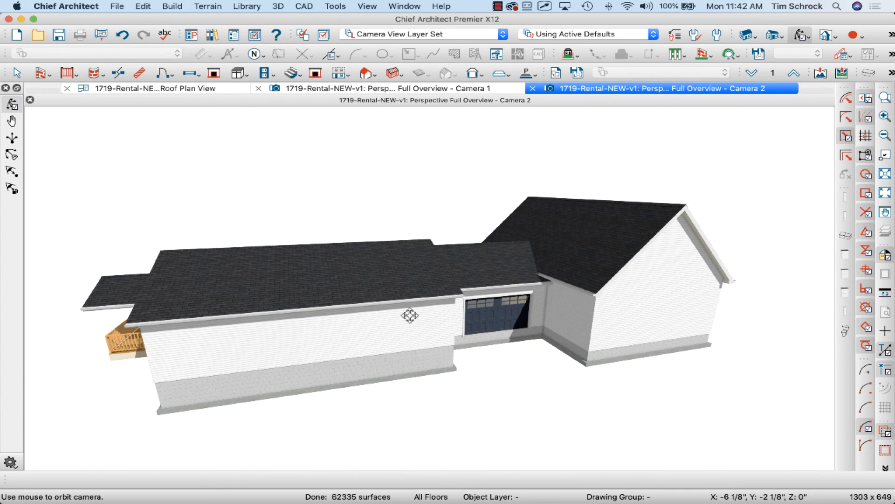
{"action": "left_click_drag", "start_coordinate": [409, 315], "coordinate": [234, 317]}
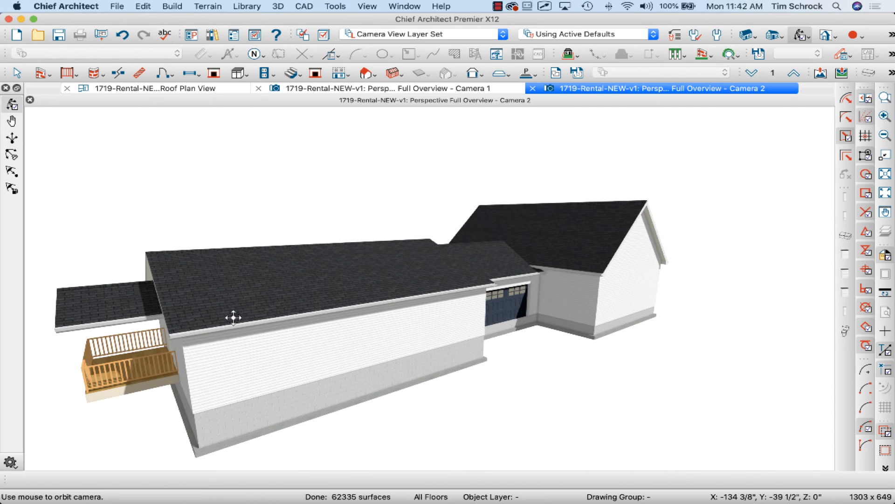
{"action": "left_click_drag", "start_coordinate": [234, 317], "coordinate": [369, 298]}
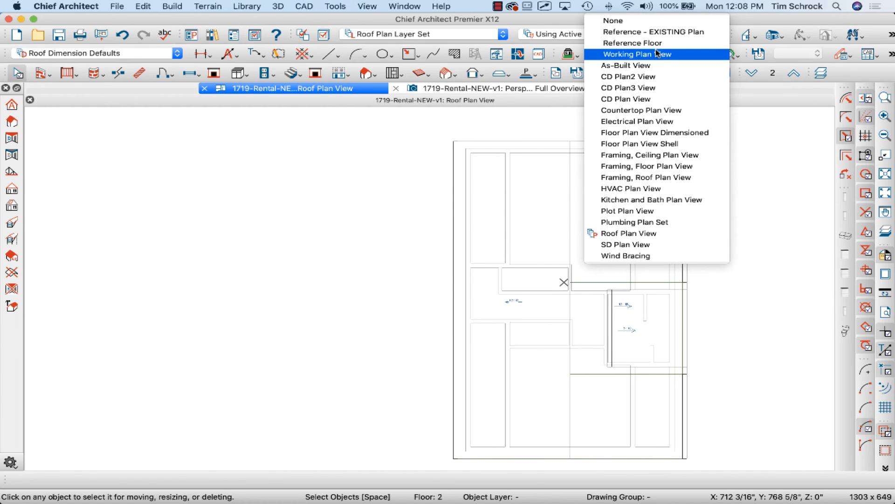
Switch to Working Plan View and apply the 206 7/8" attic ceiling height.
{"action": "left_click", "coordinate": [637, 54]}
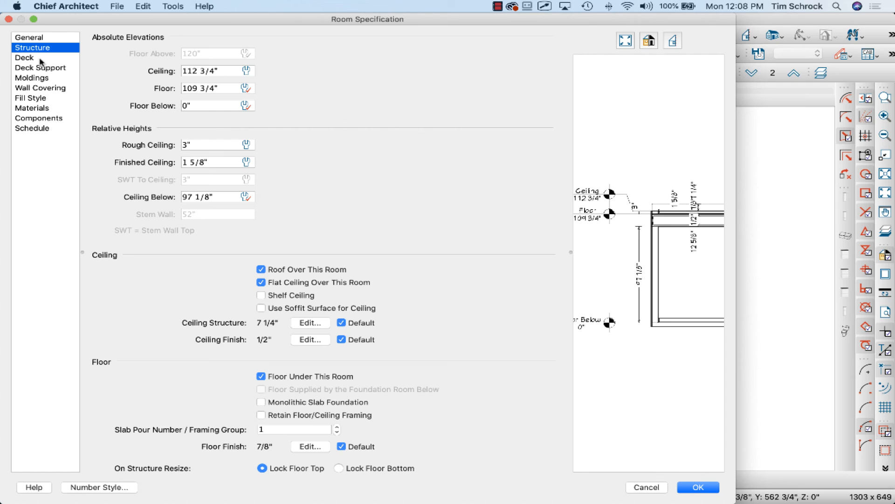
{"action": "mouse_move", "coordinate": [47, 98]}
{"action": "type", "text": "97 1/8"}
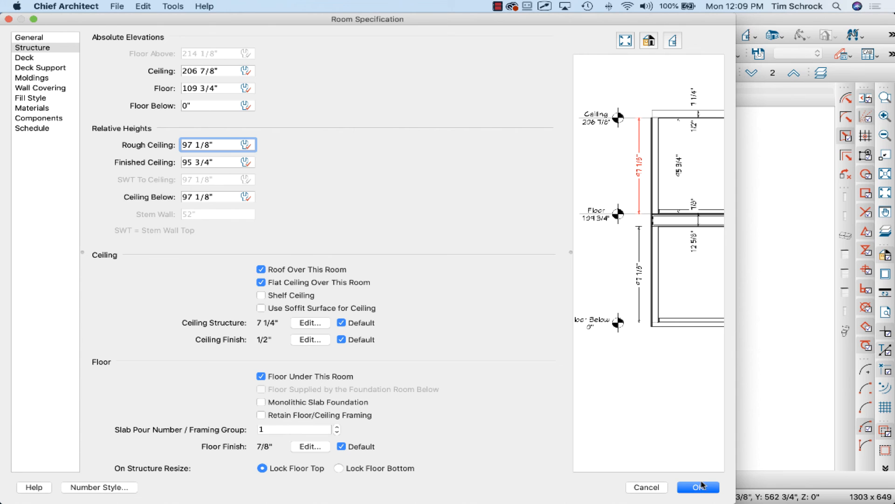
{"action": "left_click", "coordinate": [696, 487]}
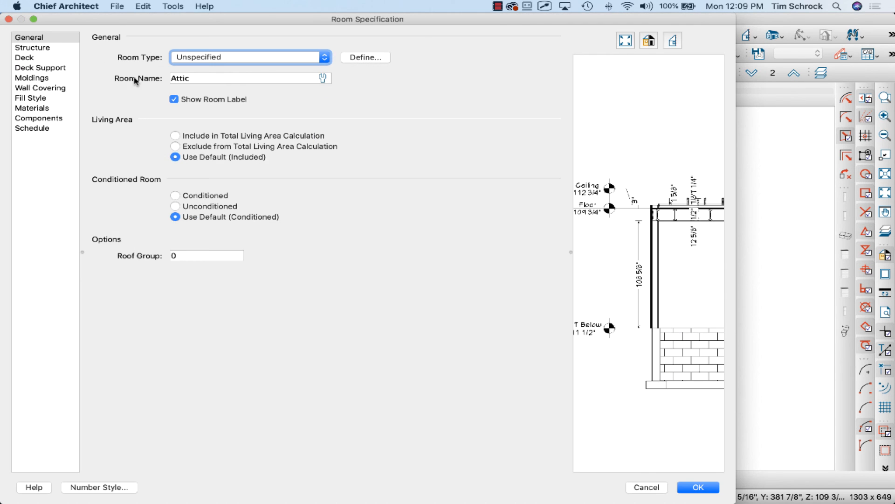
{"action": "left_click", "coordinate": [700, 487]}
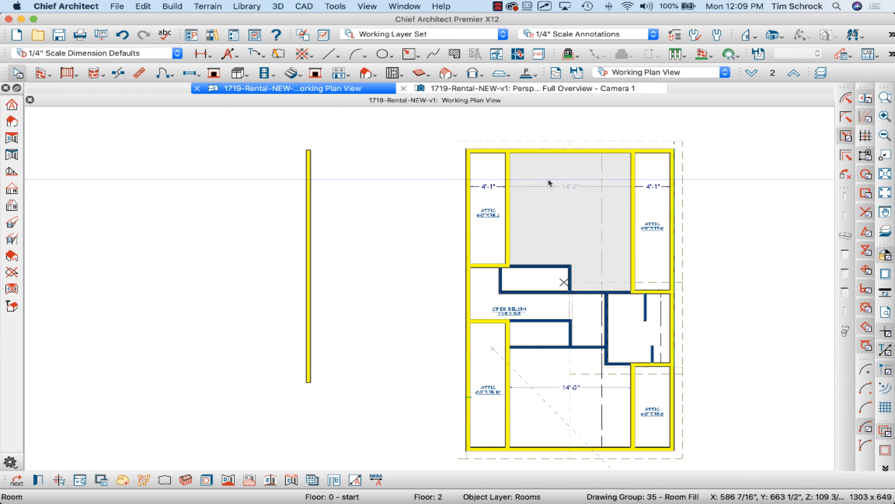
{"action": "mouse_move", "coordinate": [146, 481]}
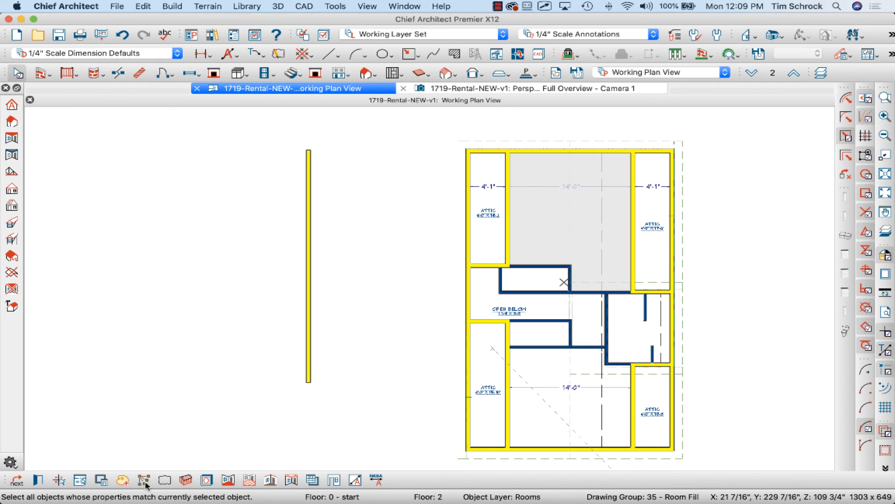
Use Match Properties to select rooms sharing the attic's Ceiling Elevation.
{"action": "left_click", "coordinate": [146, 480]}
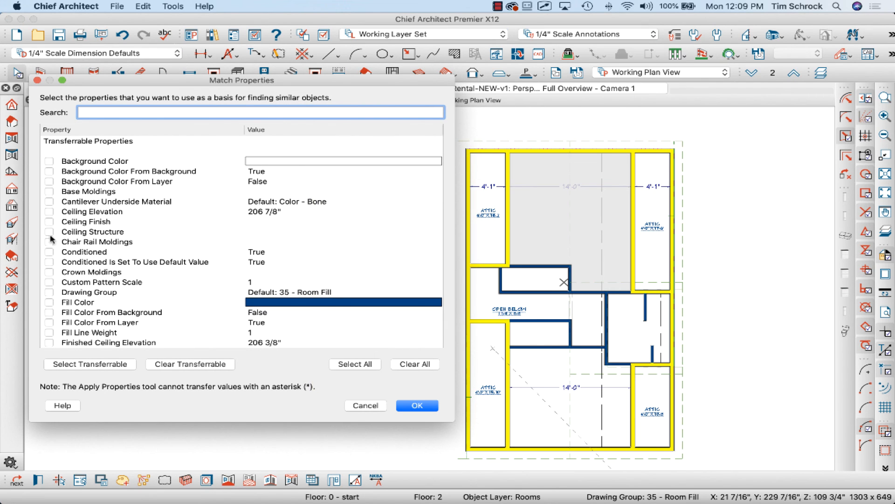
{"action": "left_click", "coordinate": [48, 212]}
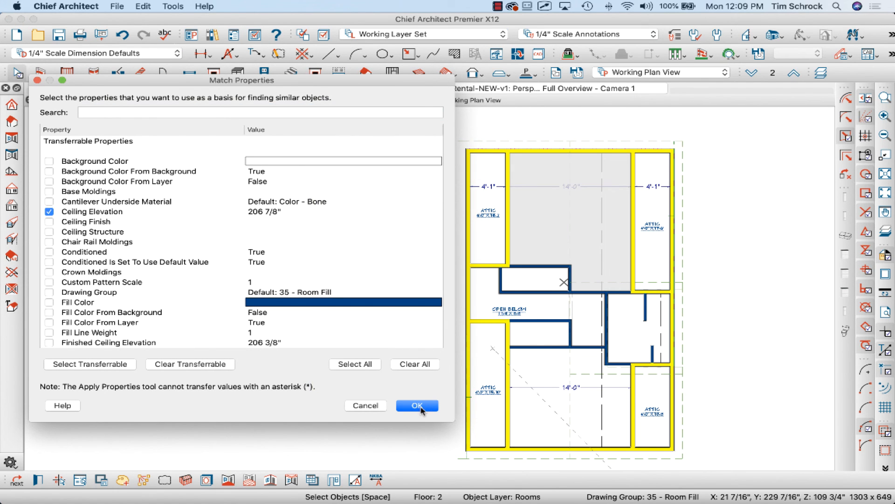
{"action": "left_click", "coordinate": [417, 406]}
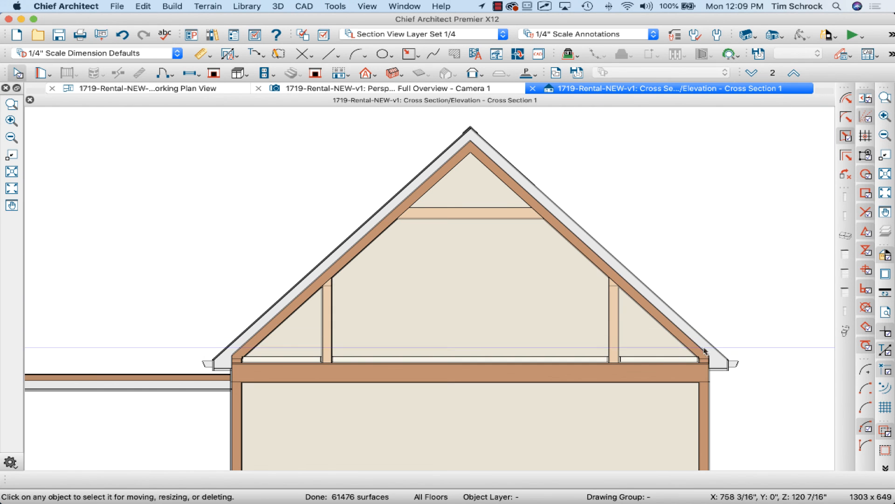
{"action": "mouse_move", "coordinate": [425, 256]}
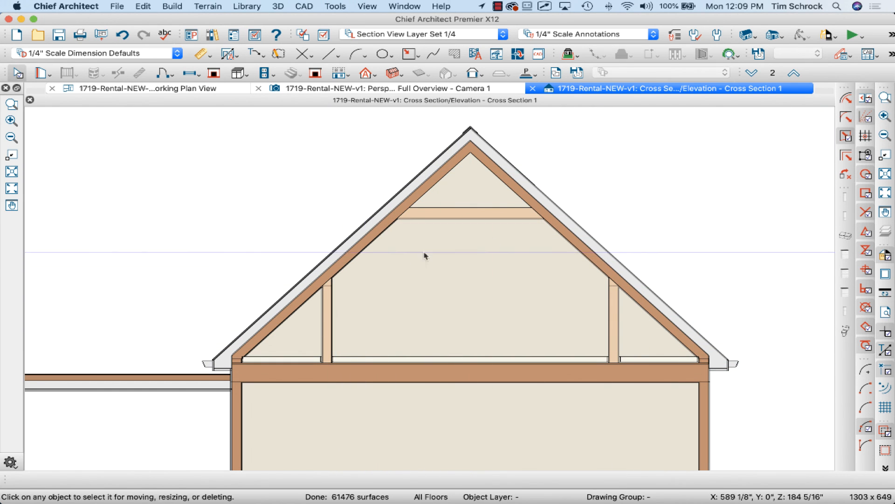
Close Cross Section 1 to return to floor 2's Working Plan View.
{"action": "left_click", "coordinate": [140, 88]}
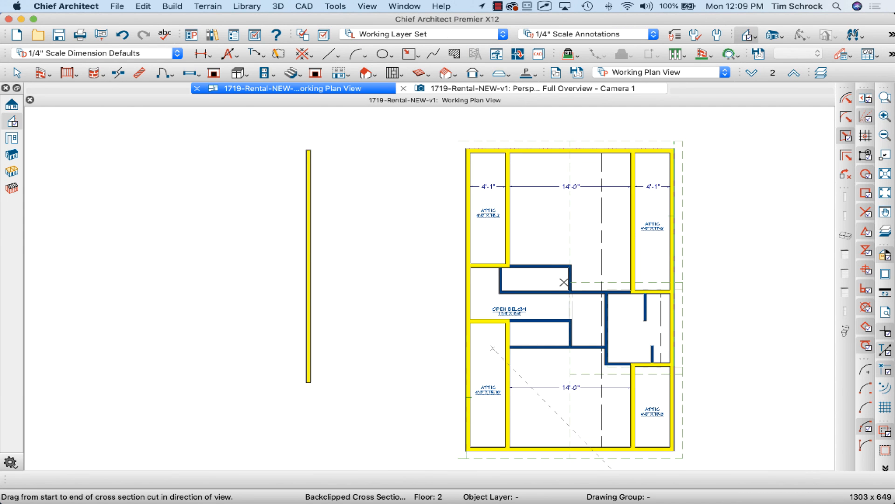